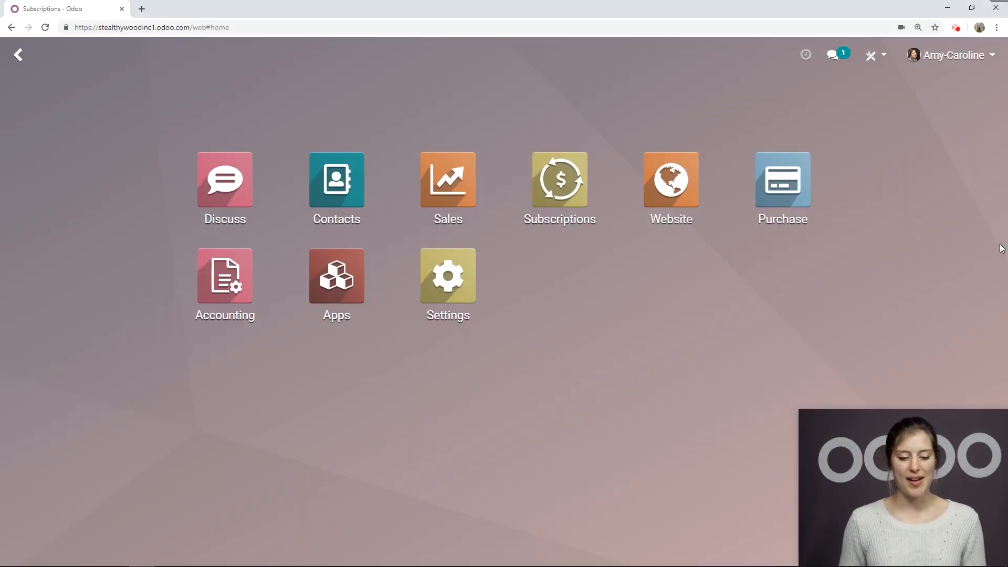
# Go into the Subscriptions app to reach the Subscription Templates list
pyautogui.click(558, 179)
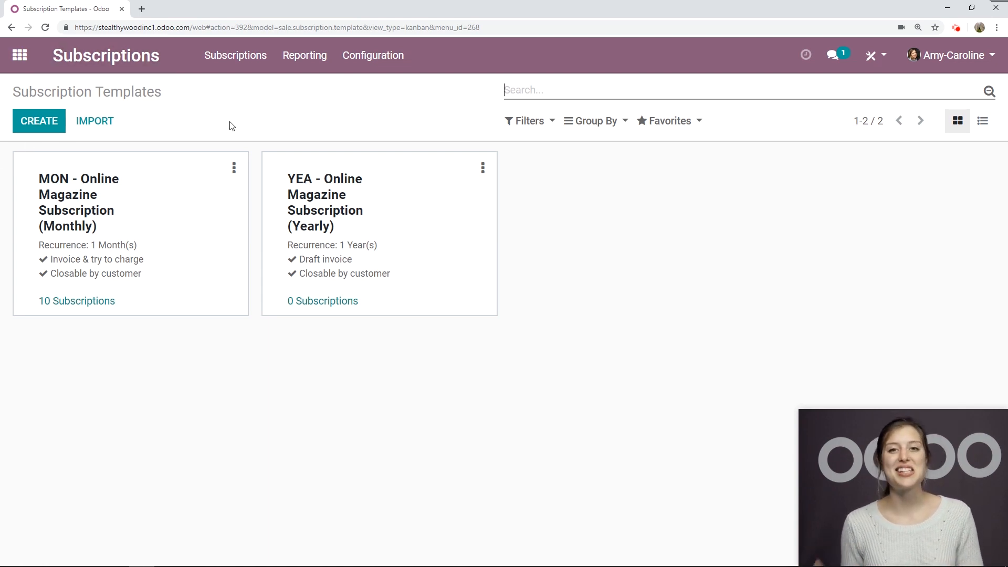
pyautogui.moveTo(152, 267)
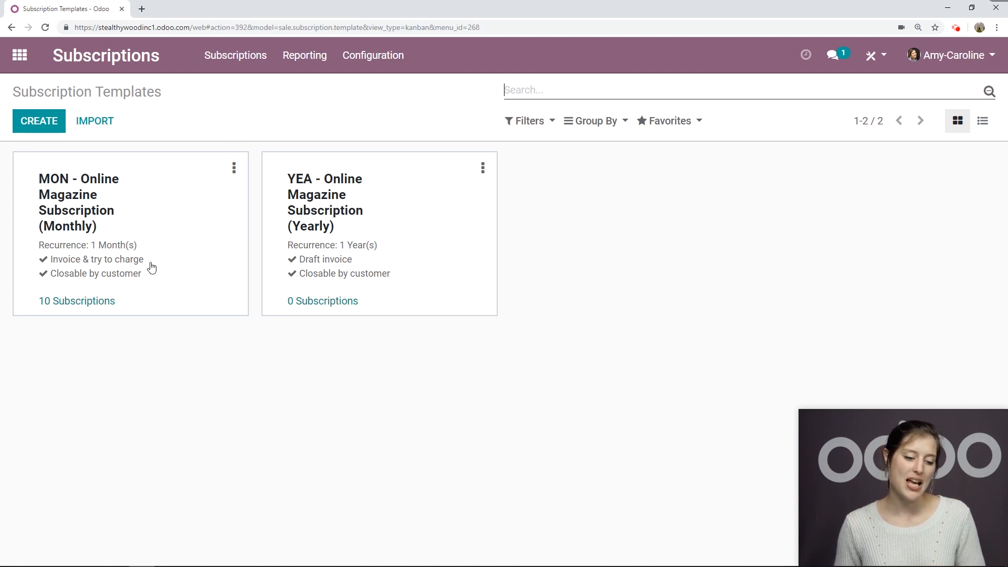
# Open the MON monthly magazine template and re-enter an invoice period of 1 month
pyautogui.click(79, 202)
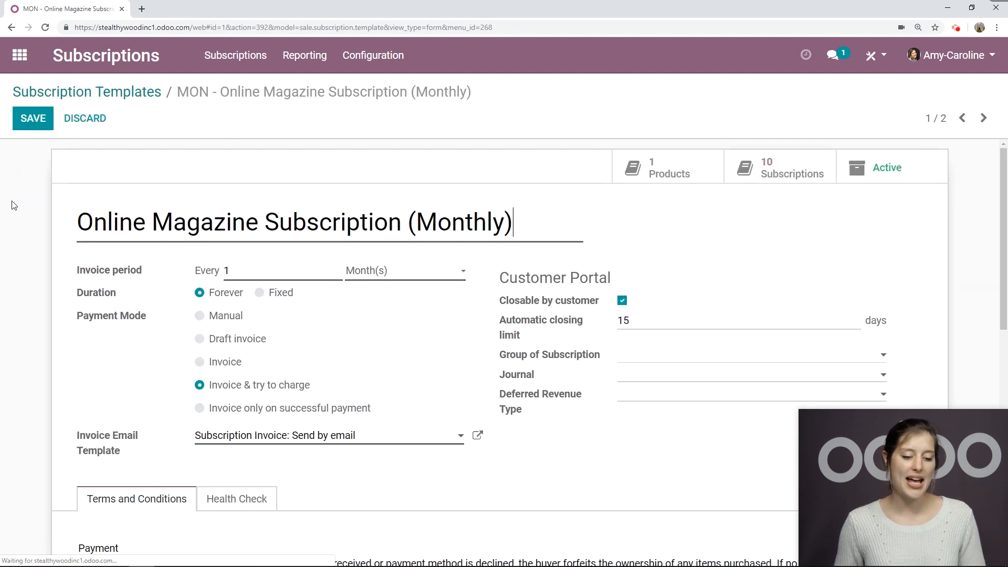
pyautogui.scroll(-3)
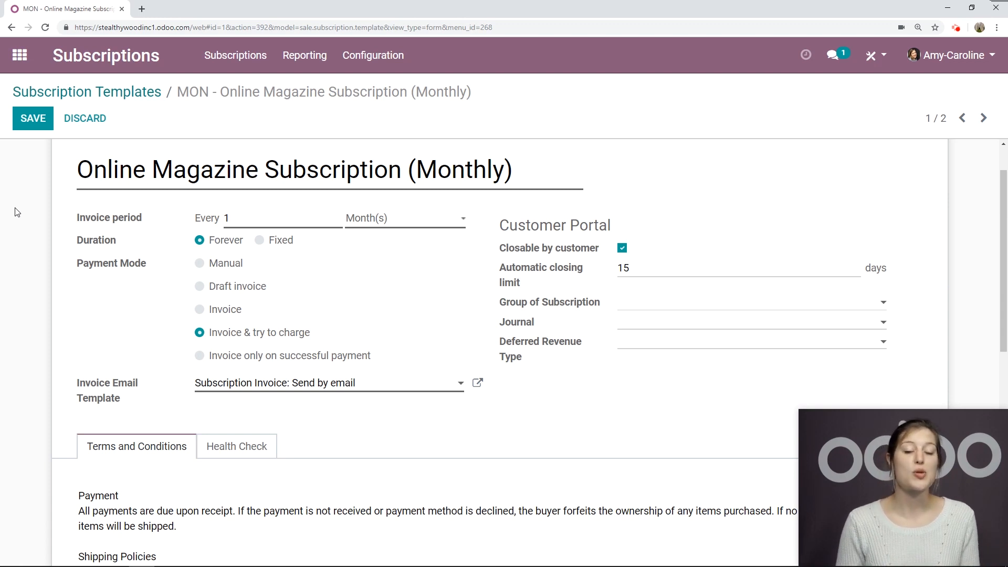
pyautogui.moveTo(6, 195)
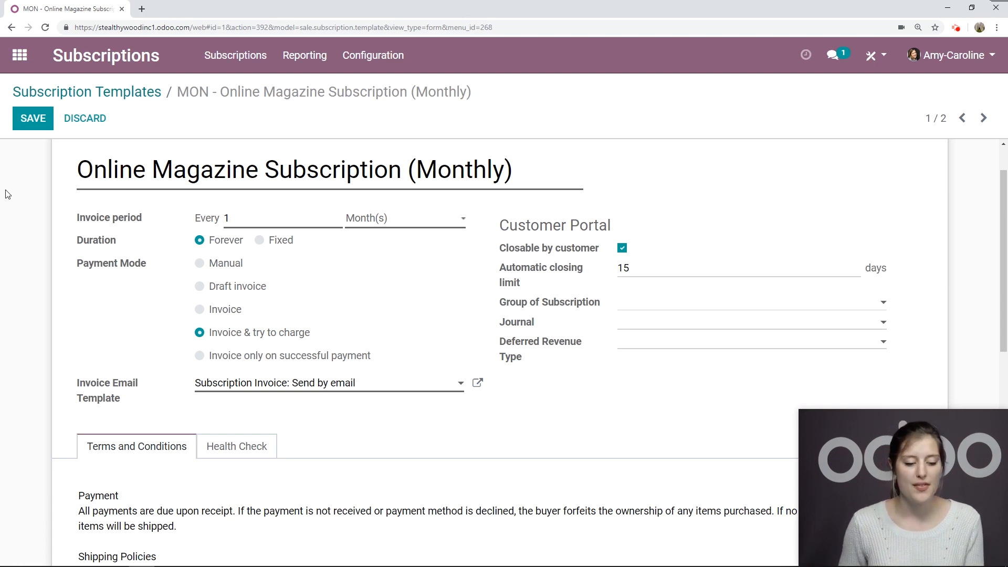
pyautogui.click(511, 169)
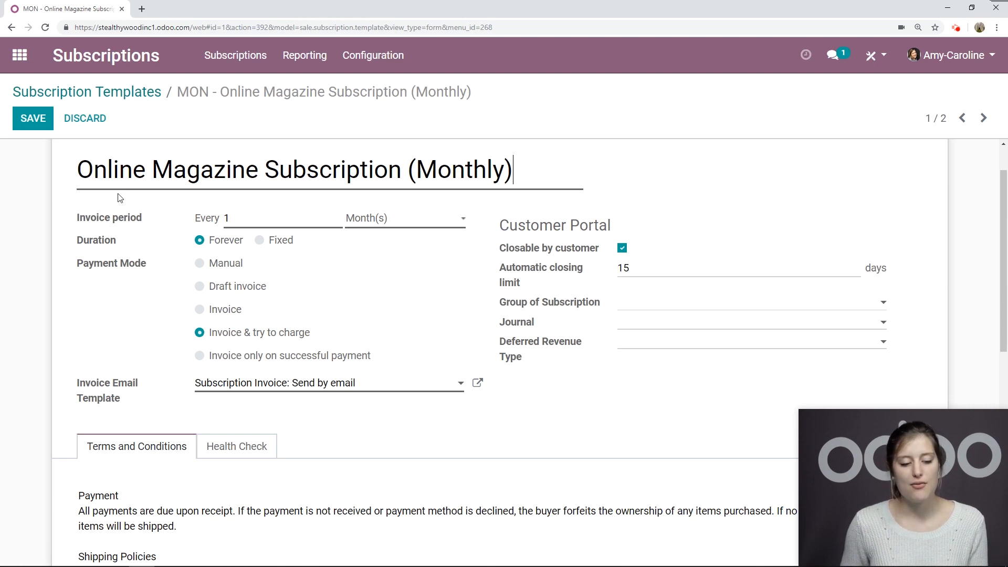
pyautogui.moveTo(320, 219)
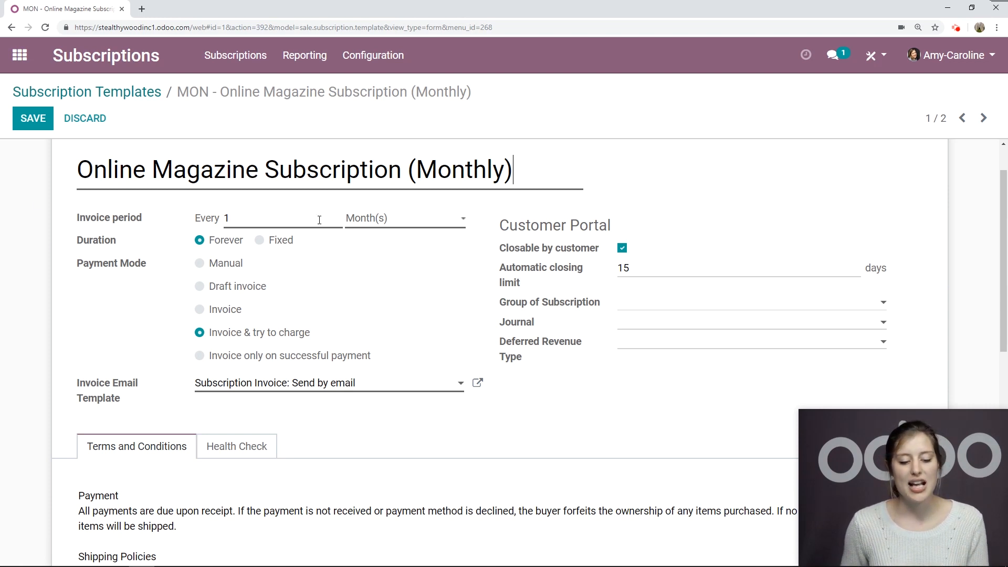
pyautogui.click(403, 218)
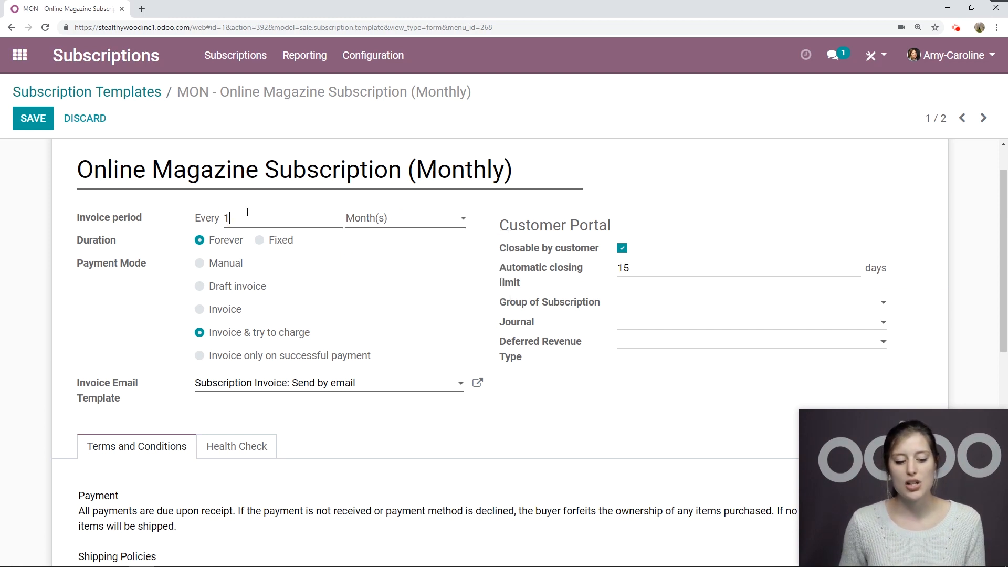
pyautogui.press('Backspace')
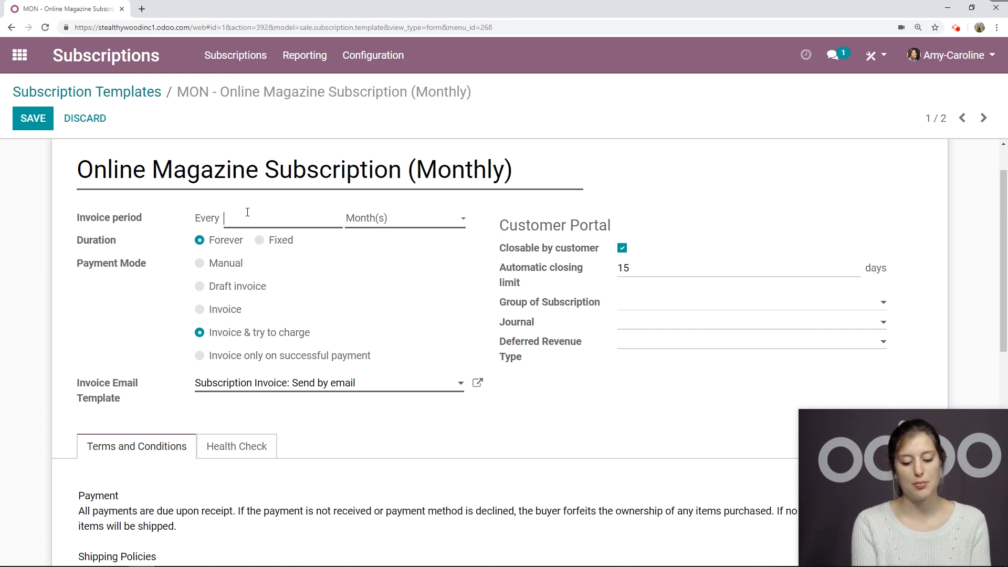
pyautogui.write('1')
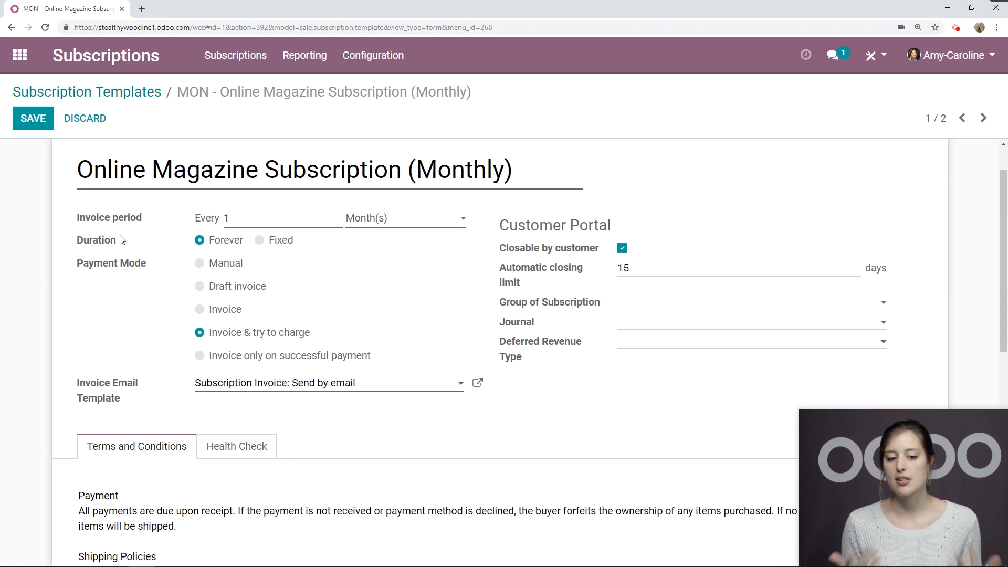
pyautogui.moveTo(261, 241)
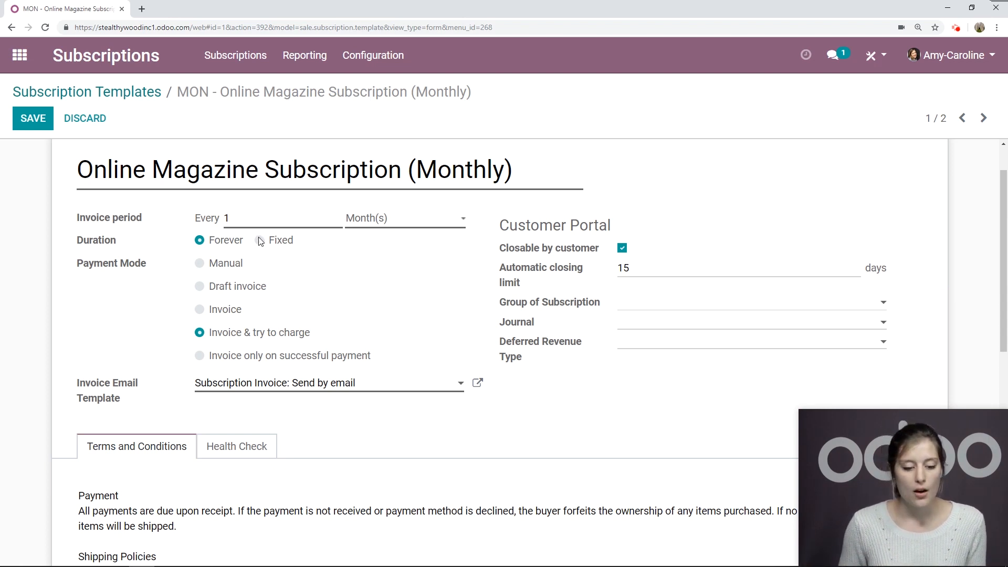
pyautogui.click(260, 240)
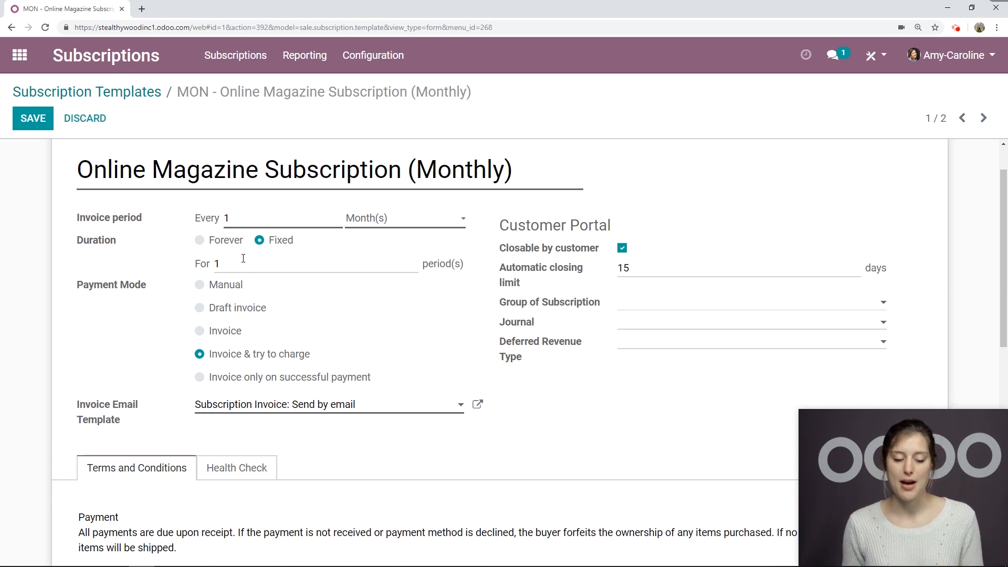
pyautogui.click(199, 240)
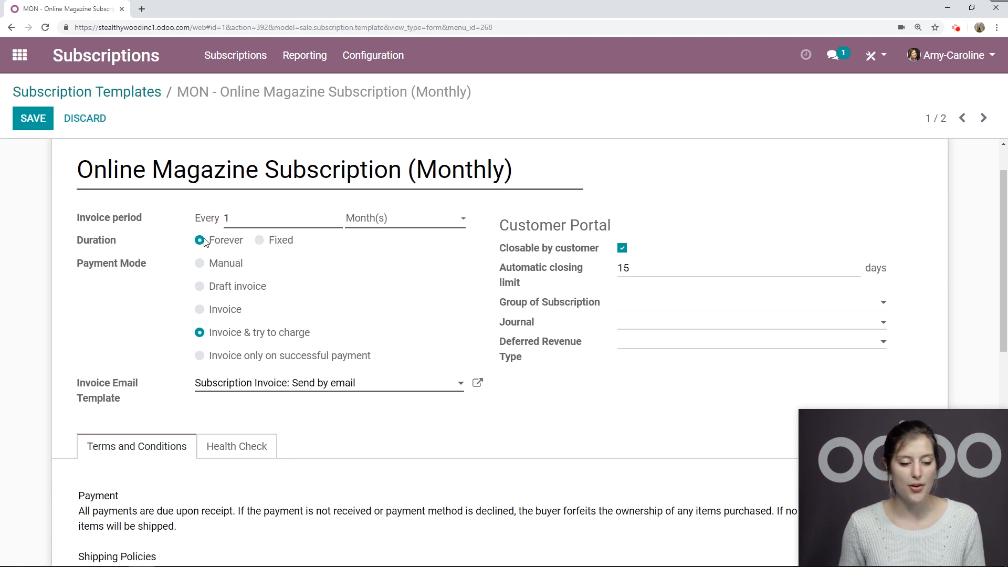
pyautogui.moveTo(0, 285)
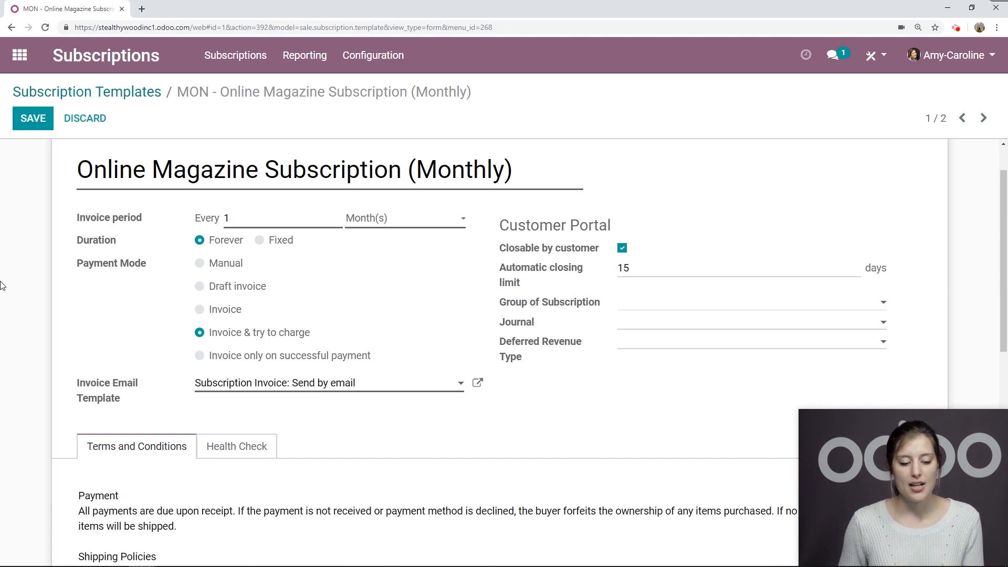
pyautogui.moveTo(15, 308)
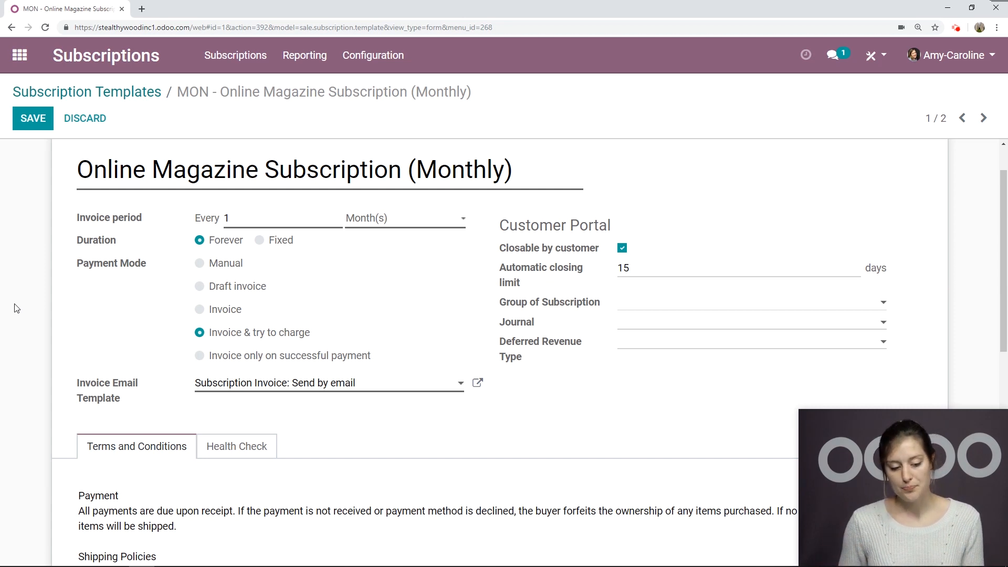
pyautogui.moveTo(173, 342)
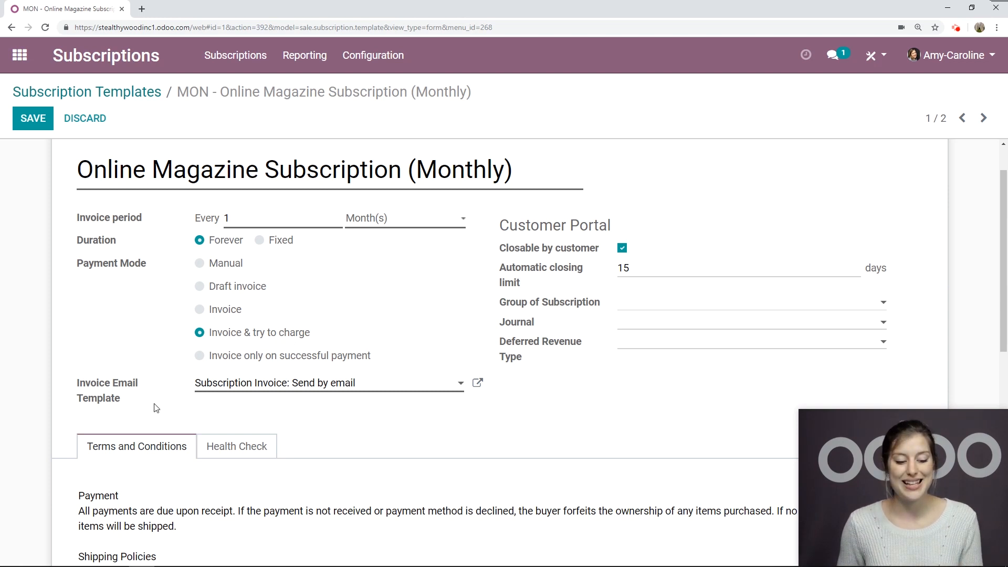
pyautogui.moveTo(165, 380)
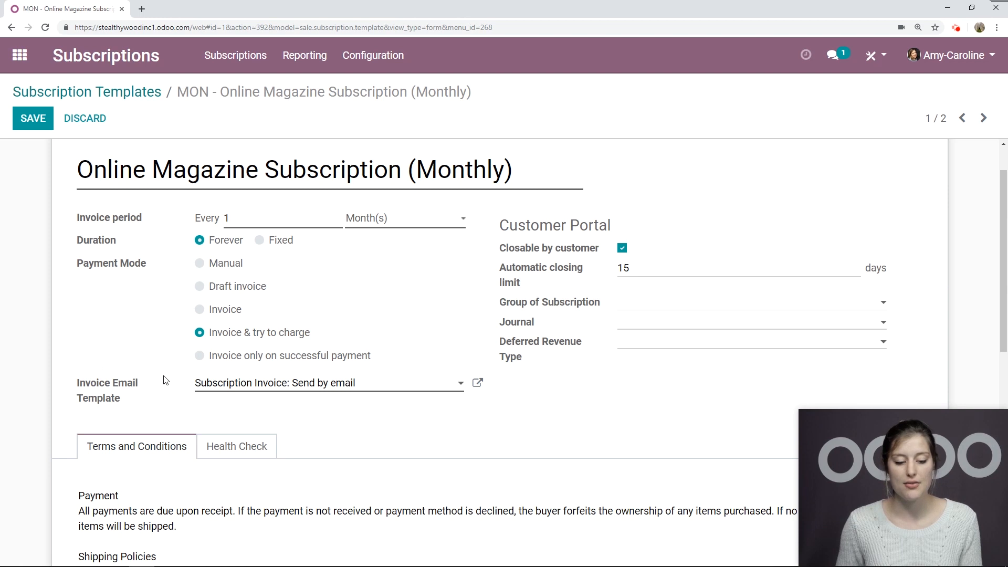
pyautogui.moveTo(363, 391)
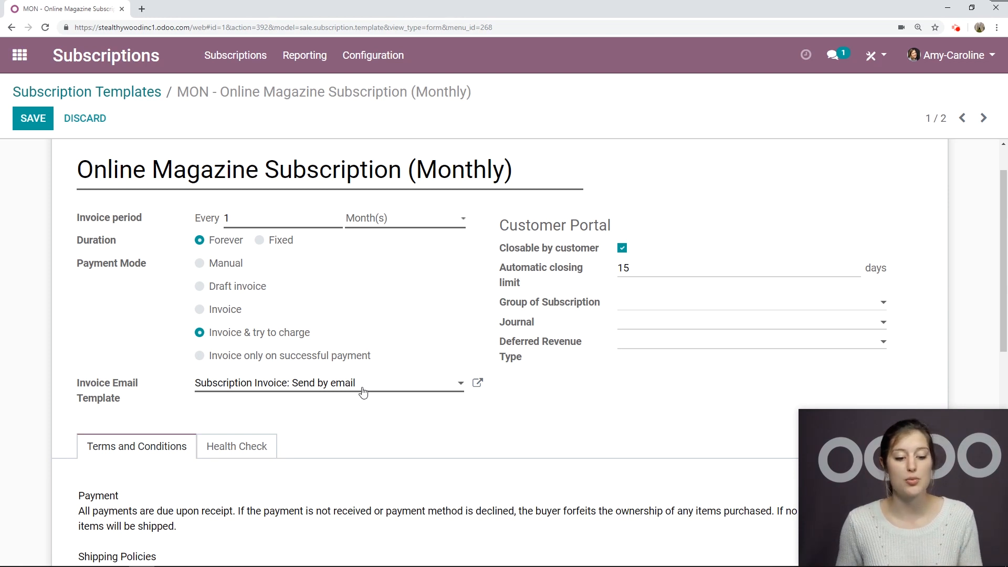
pyautogui.moveTo(268, 379)
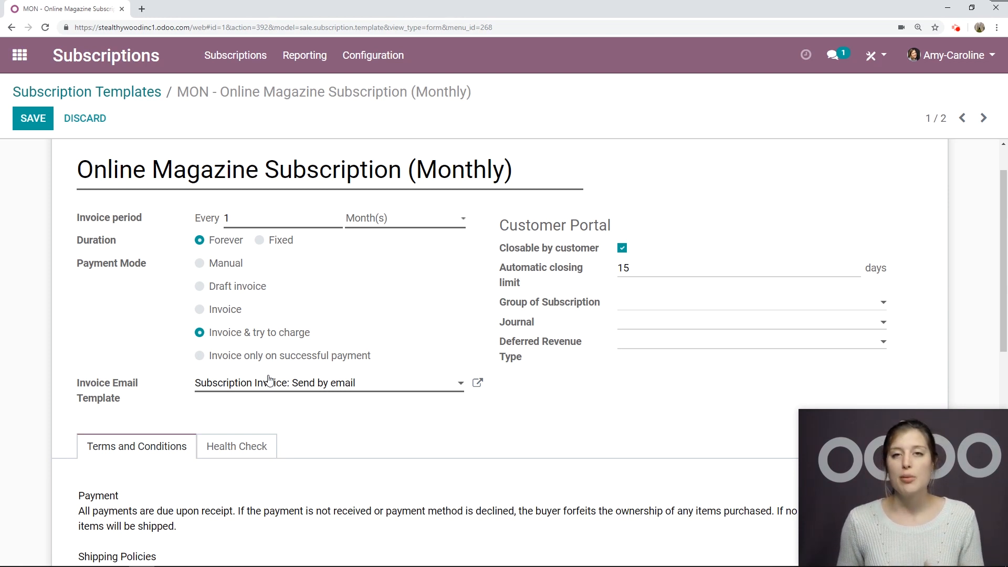
# Cycle the payment mode through manual, successful-payment-only and invoice, ending on invoice & try to charge
pyautogui.click(200, 262)
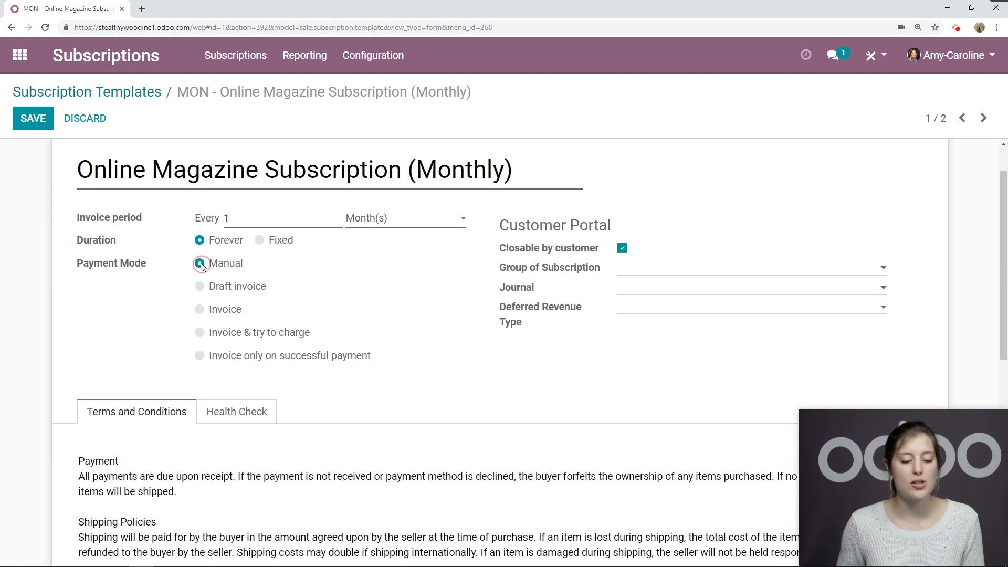
pyautogui.click(199, 356)
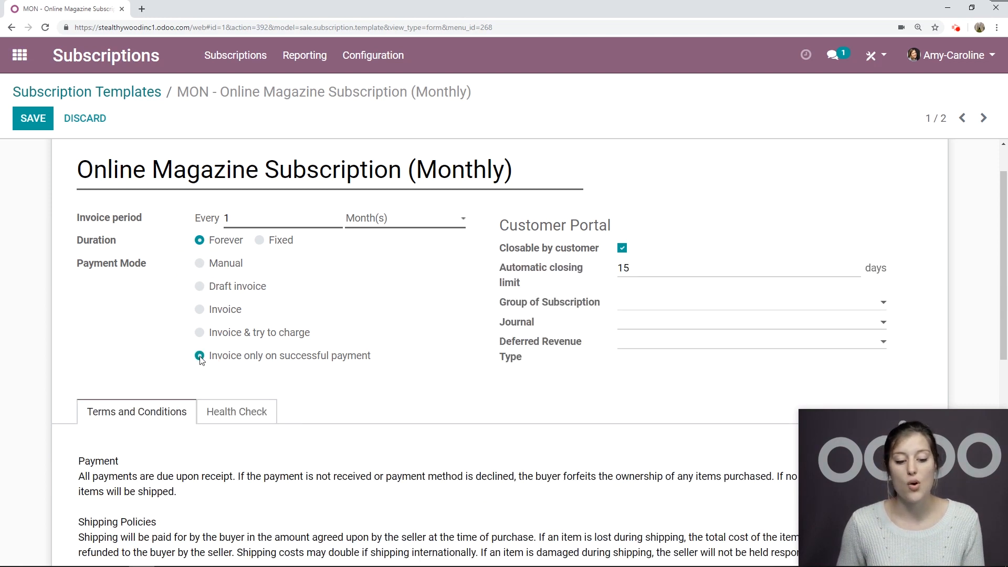
pyautogui.moveTo(274, 366)
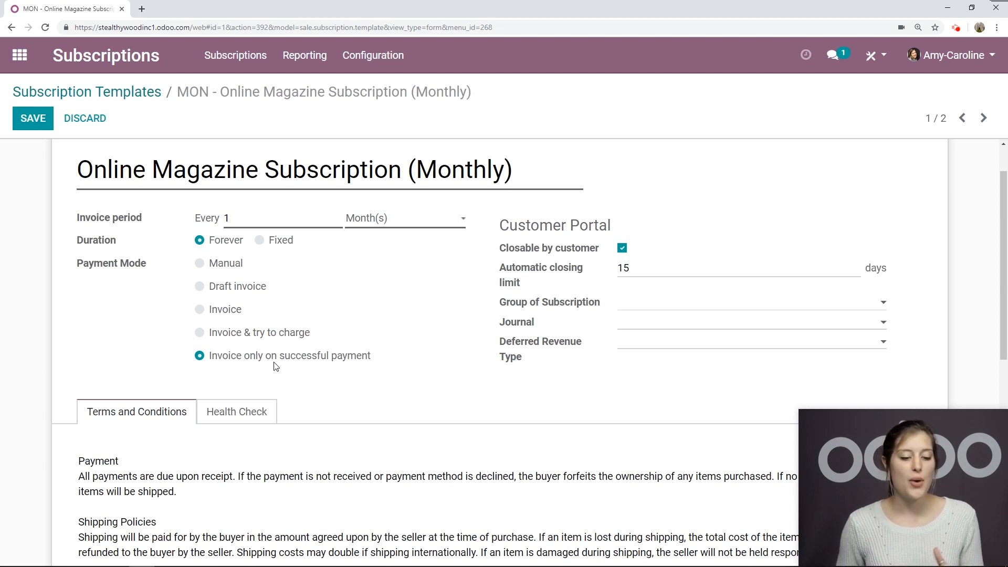
pyautogui.moveTo(196, 307)
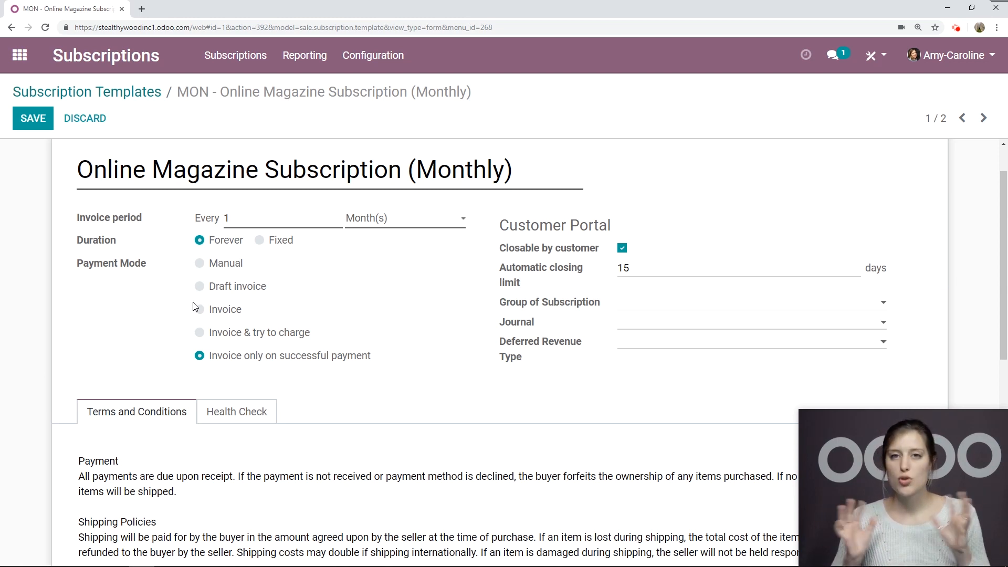
pyautogui.click(200, 309)
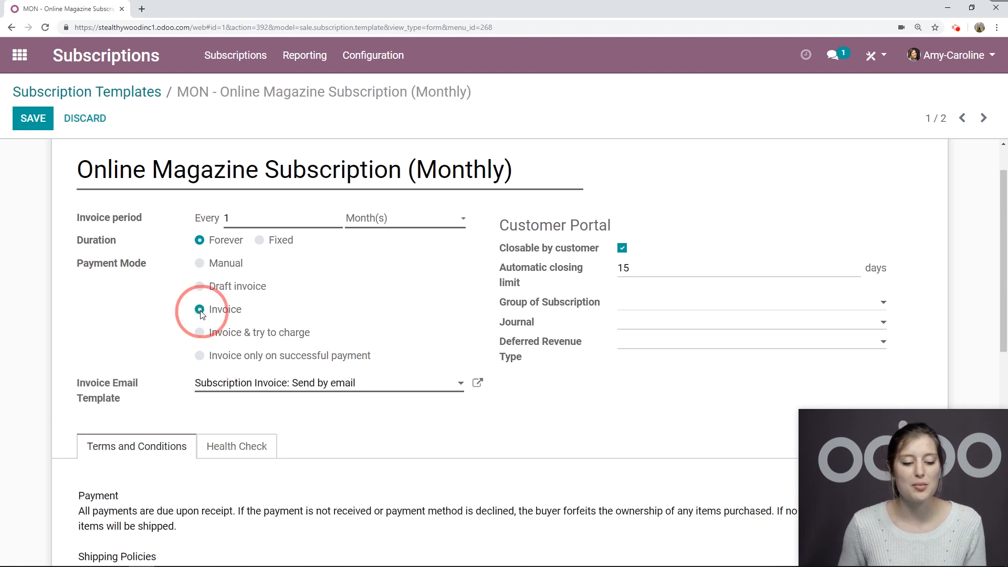
pyautogui.click(200, 333)
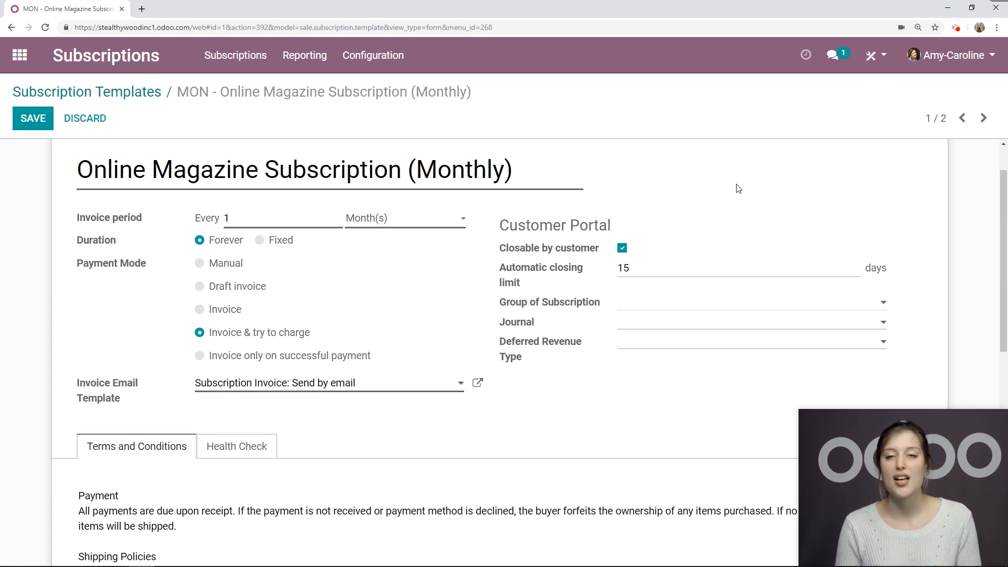
pyautogui.moveTo(678, 191)
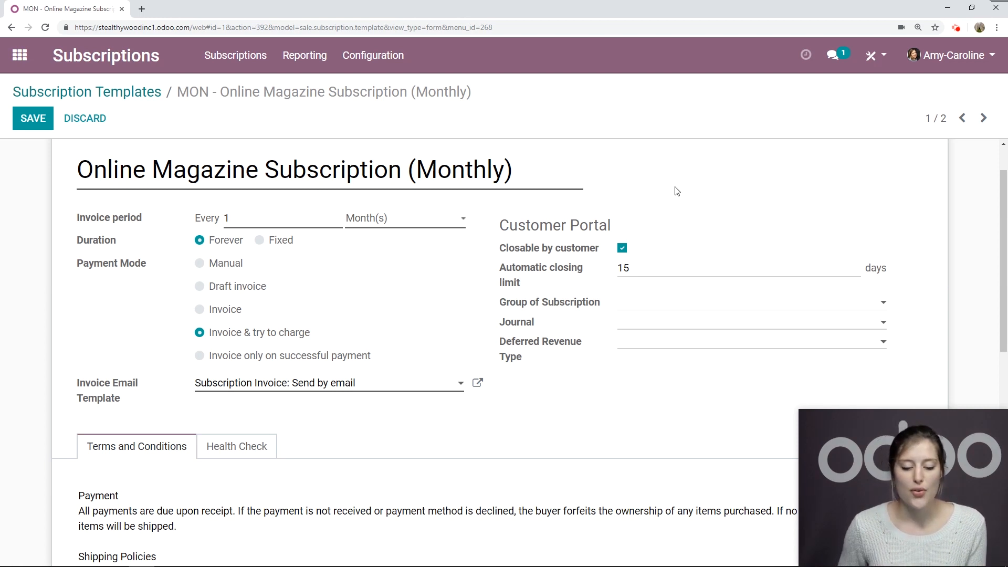
pyautogui.doubleClick(548, 195)
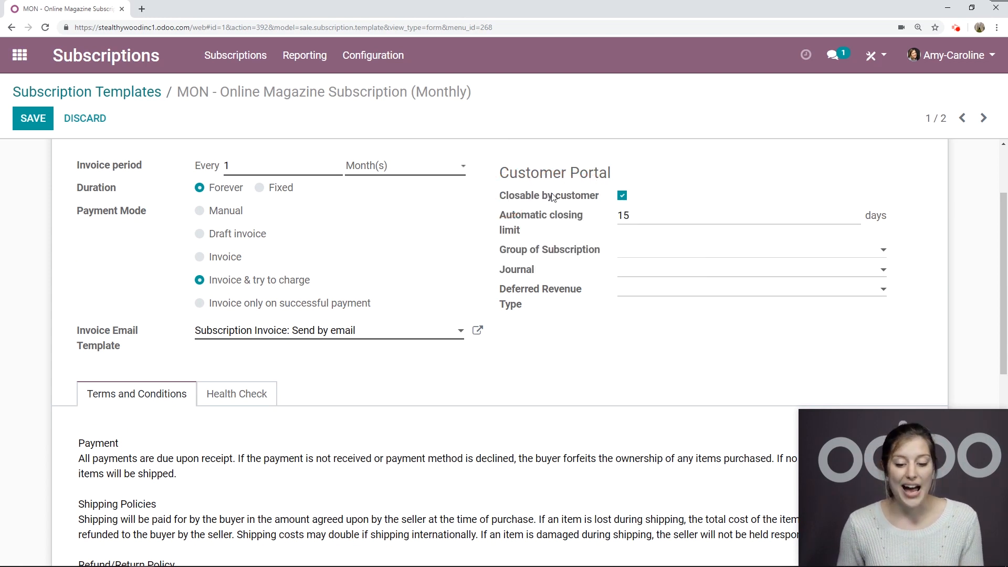
pyautogui.moveTo(688, 162)
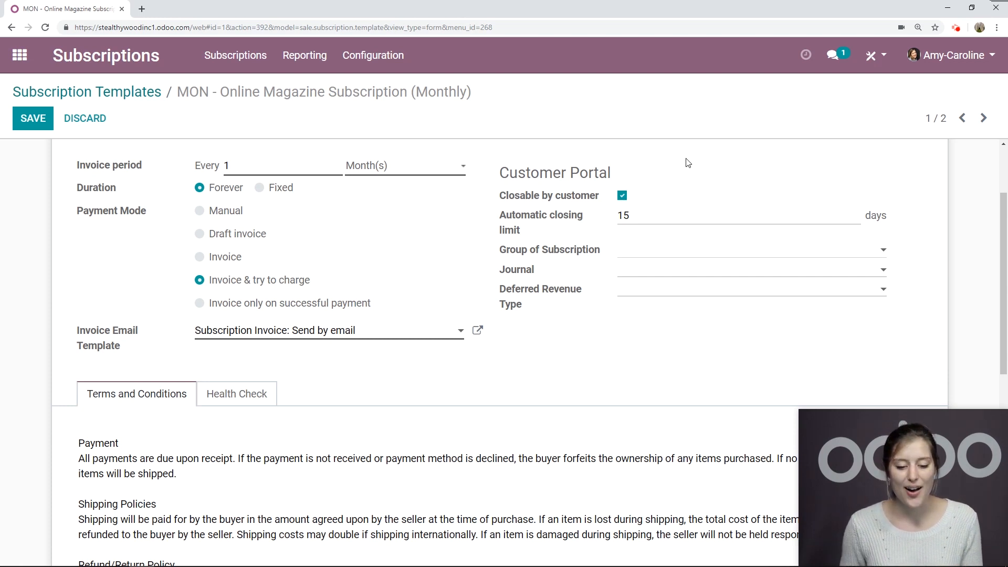
pyautogui.moveTo(508, 270)
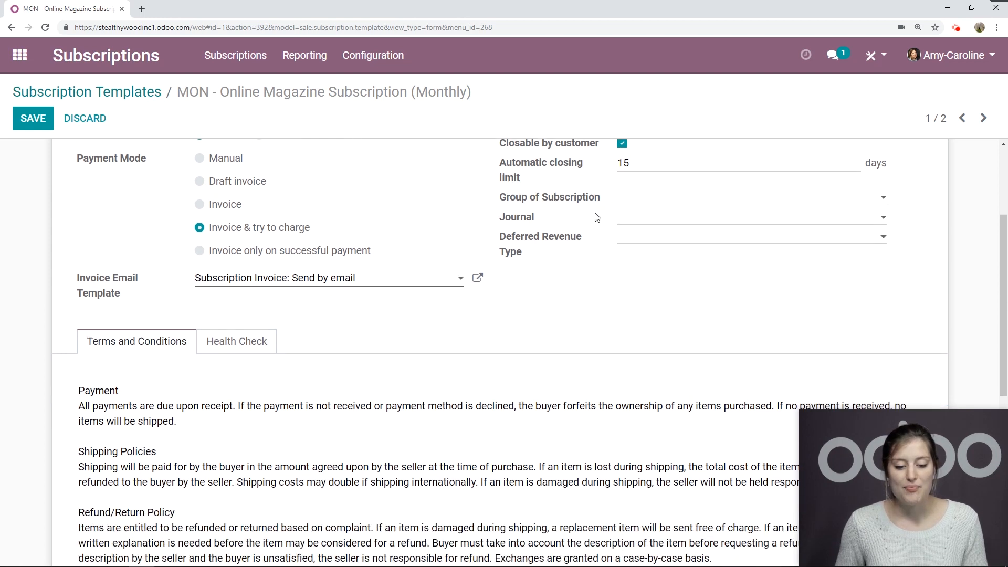
pyautogui.moveTo(532, 207)
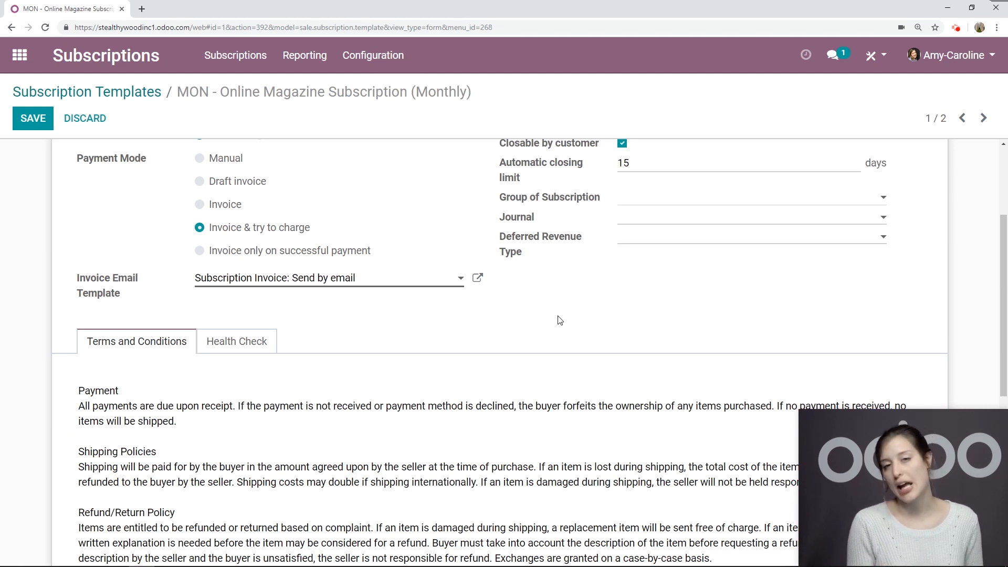
pyautogui.moveTo(557, 307)
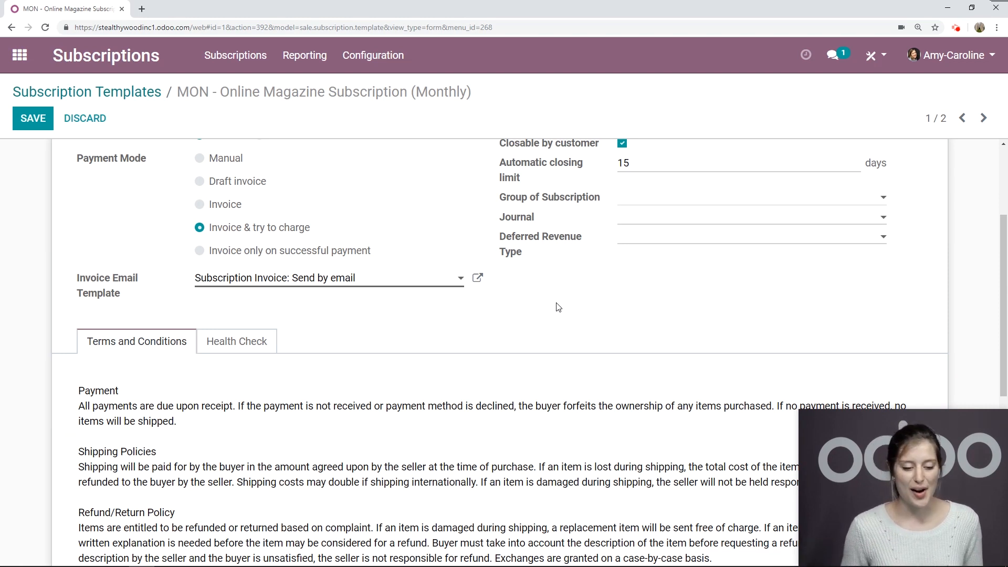
# Review the Health Check rules (MRR ≥20 good, <20 bad) and save the monthly template
pyautogui.scroll(-3)
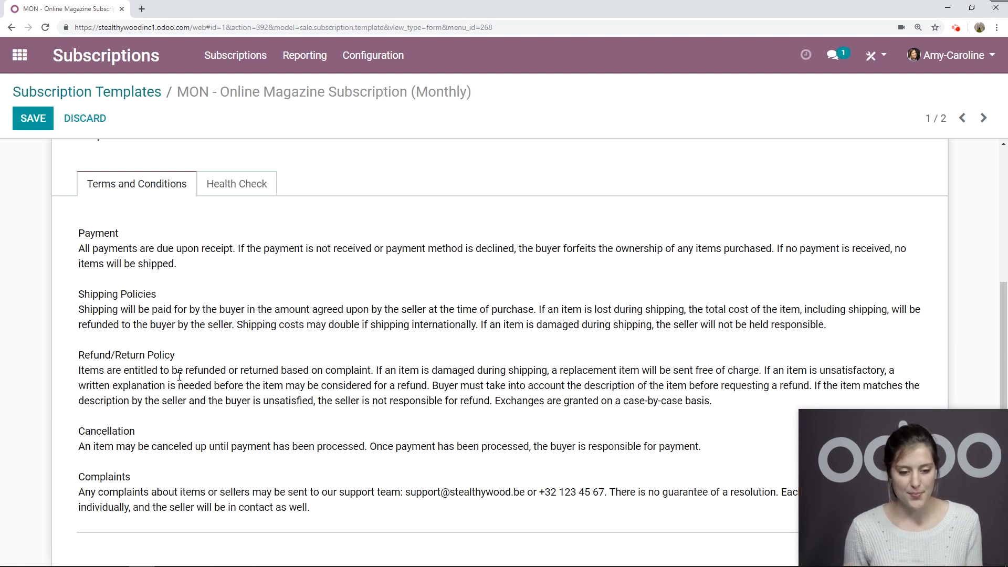
pyautogui.click(236, 183)
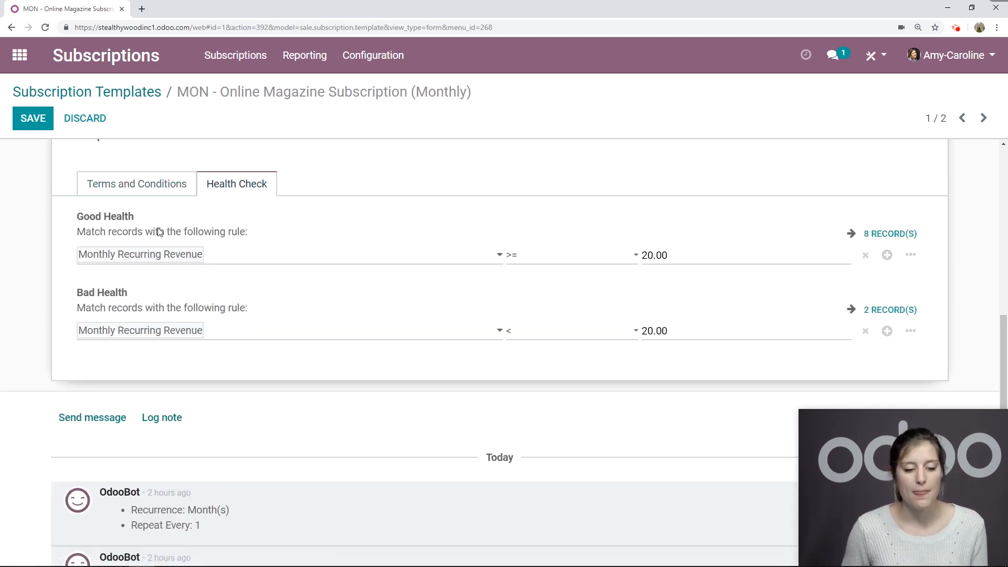
pyautogui.moveTo(711, 313)
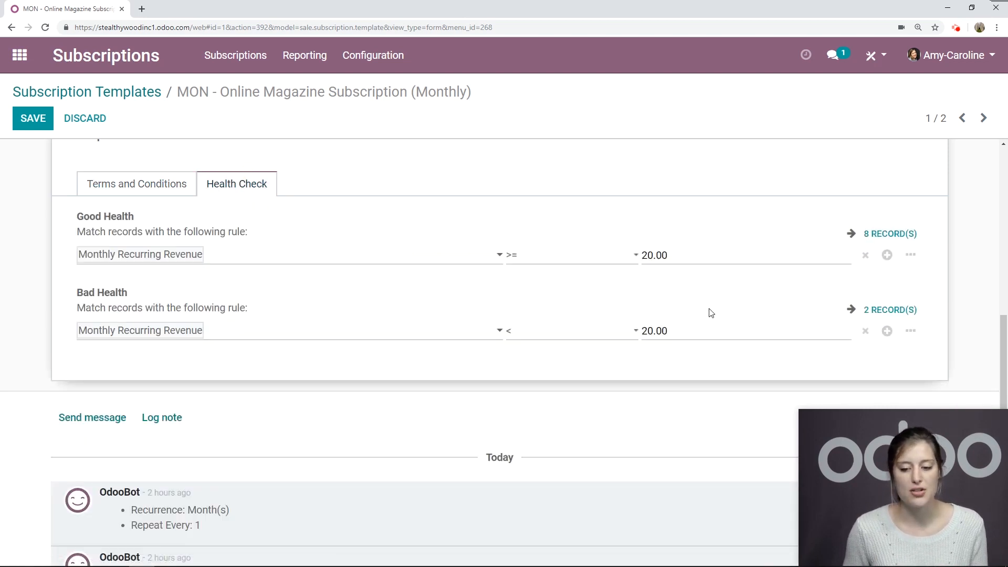
pyautogui.scroll(3)
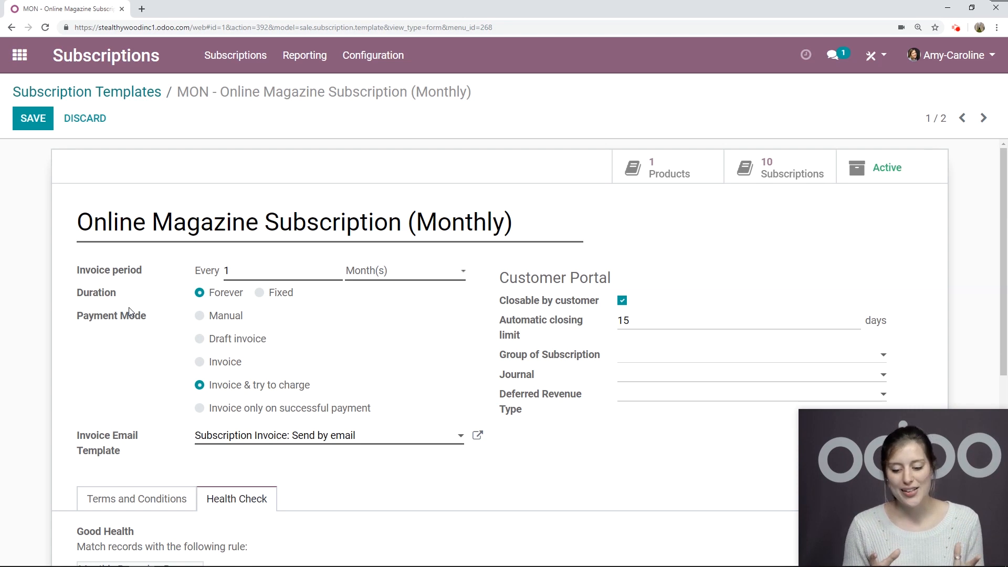
pyautogui.click(32, 118)
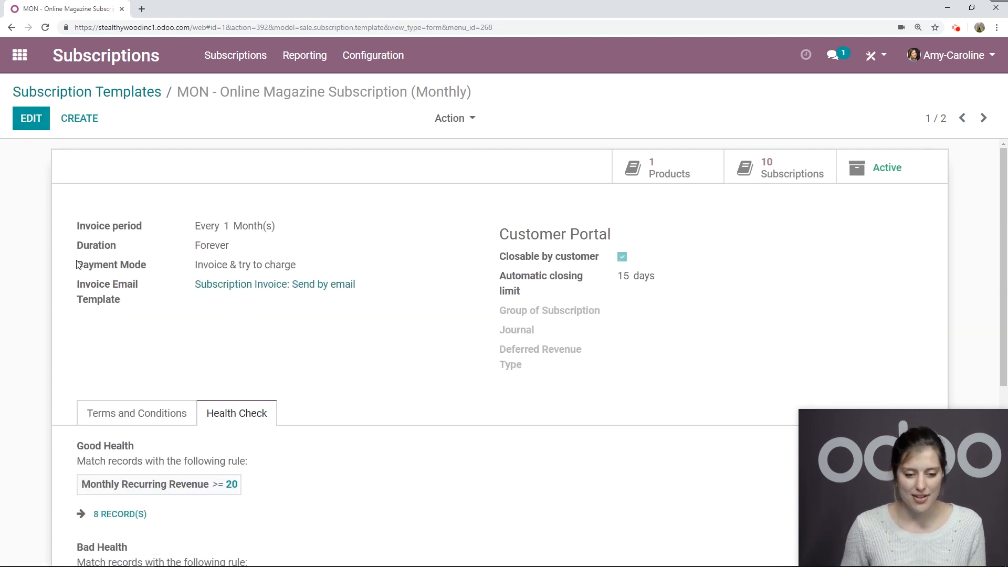
# Open the Midnight Wood Online Subscription (Monthly) product from Subscription Products in edit mode
pyautogui.click(234, 54)
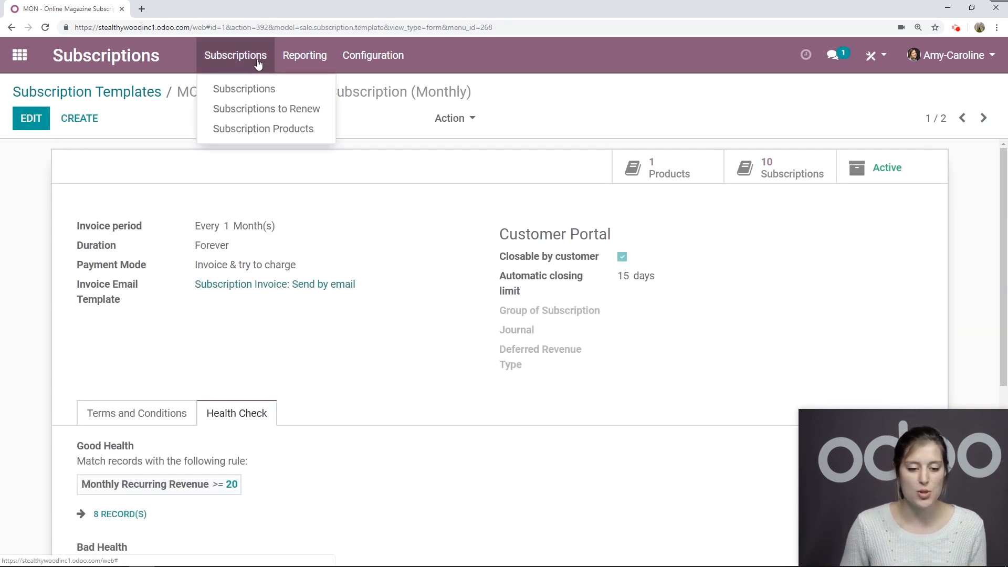
pyautogui.click(263, 128)
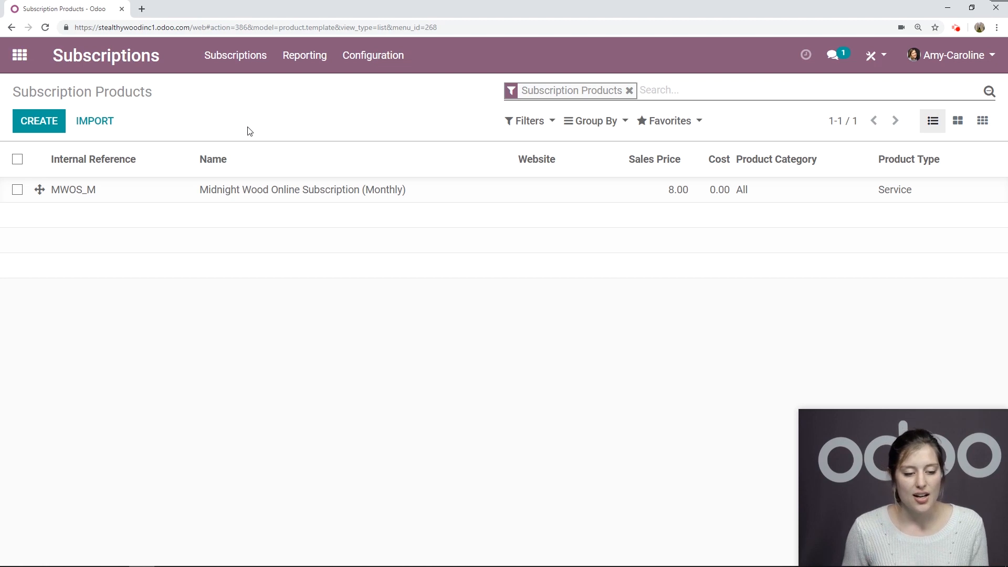
pyautogui.moveTo(357, 196)
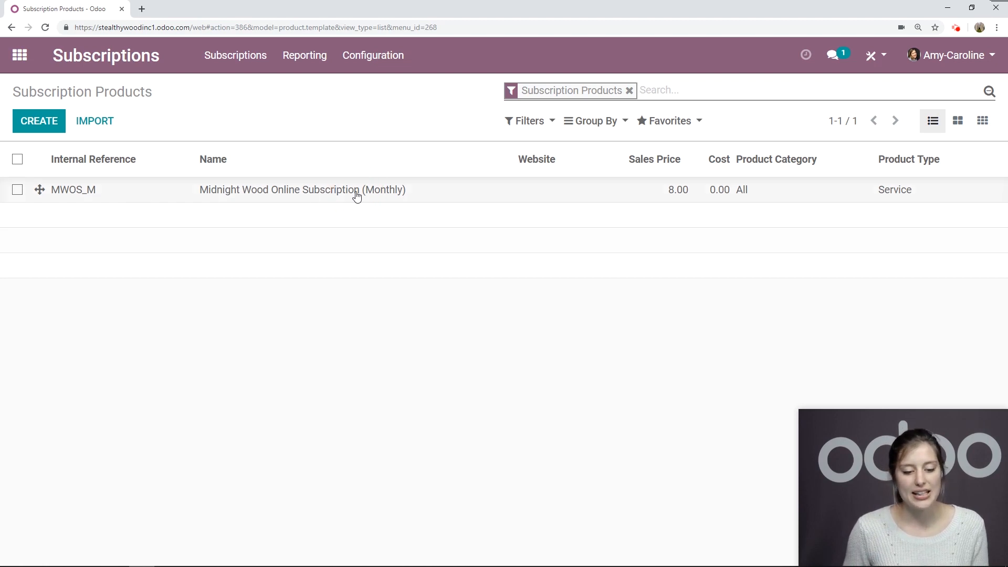
pyautogui.click(302, 189)
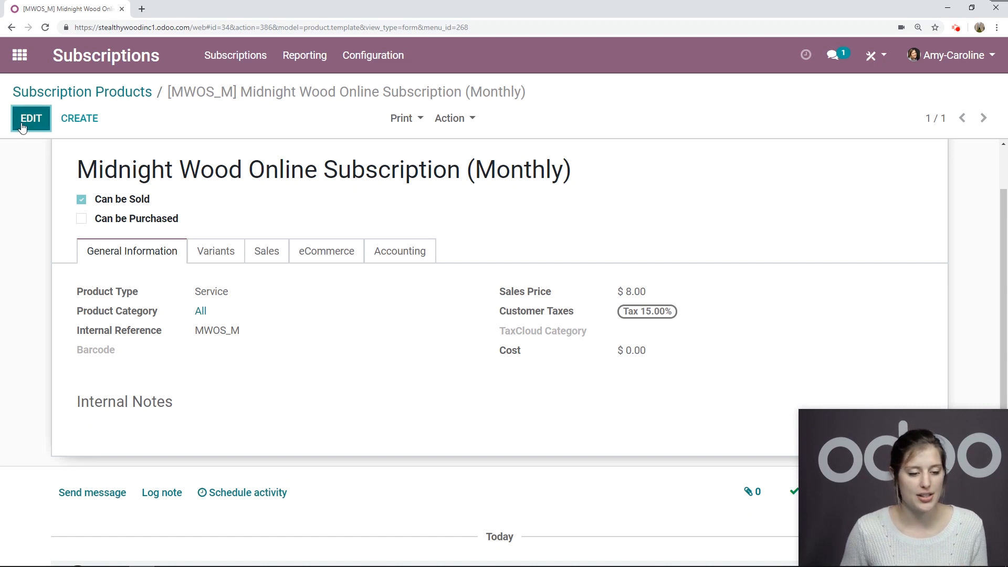
pyautogui.click(31, 117)
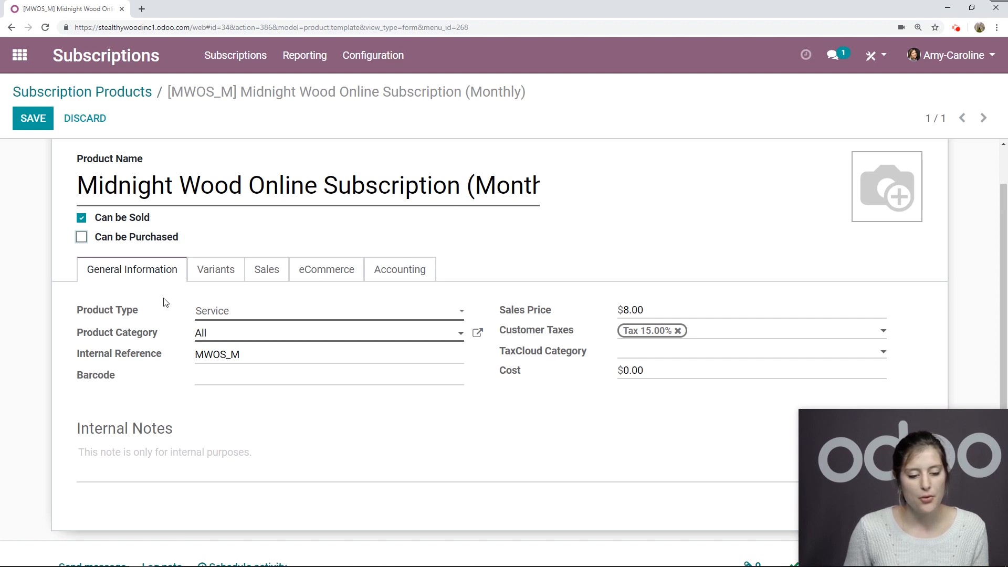
pyautogui.moveTo(84, 300)
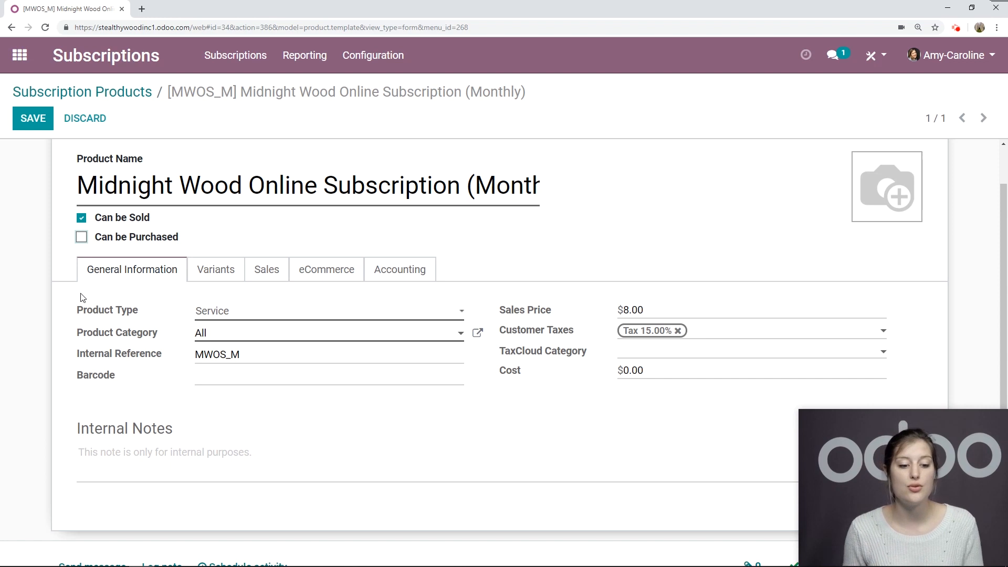
pyautogui.moveTo(171, 323)
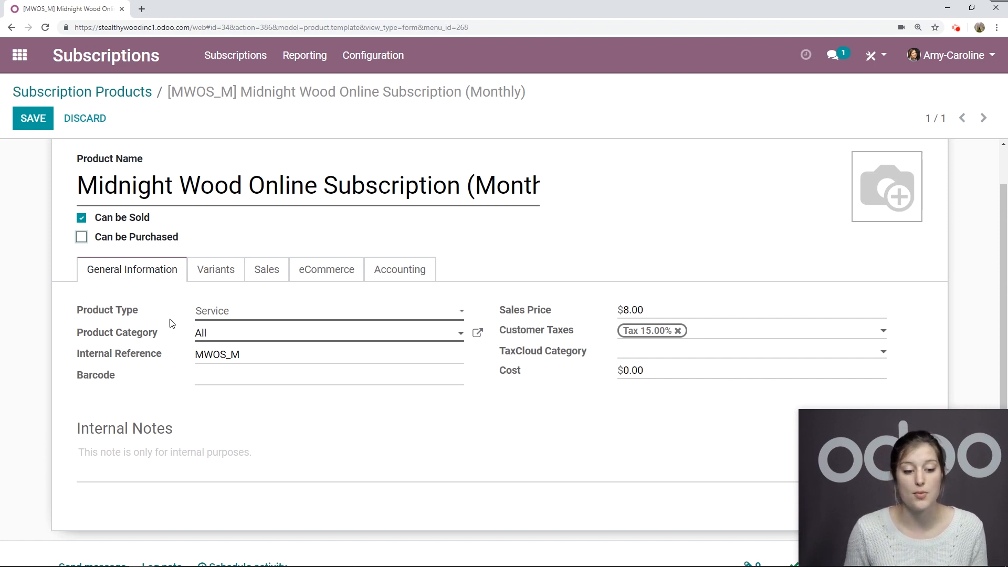
pyautogui.moveTo(682, 300)
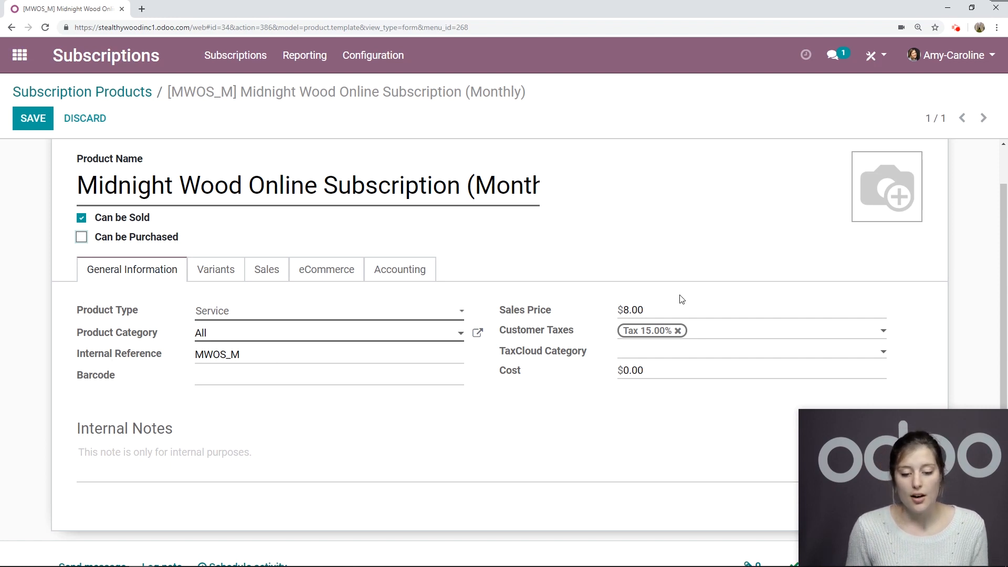
pyautogui.moveTo(178, 354)
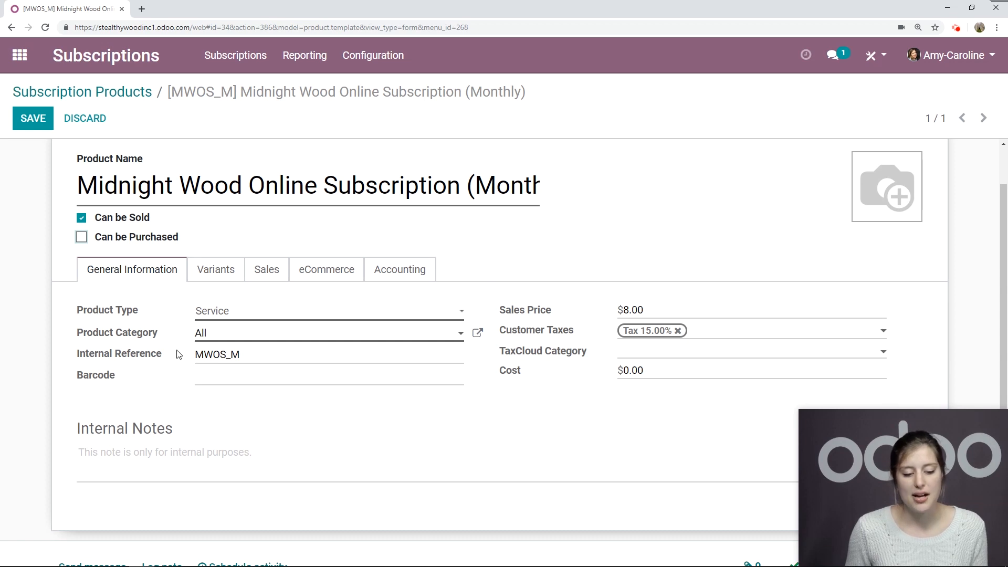
pyautogui.moveTo(266, 270)
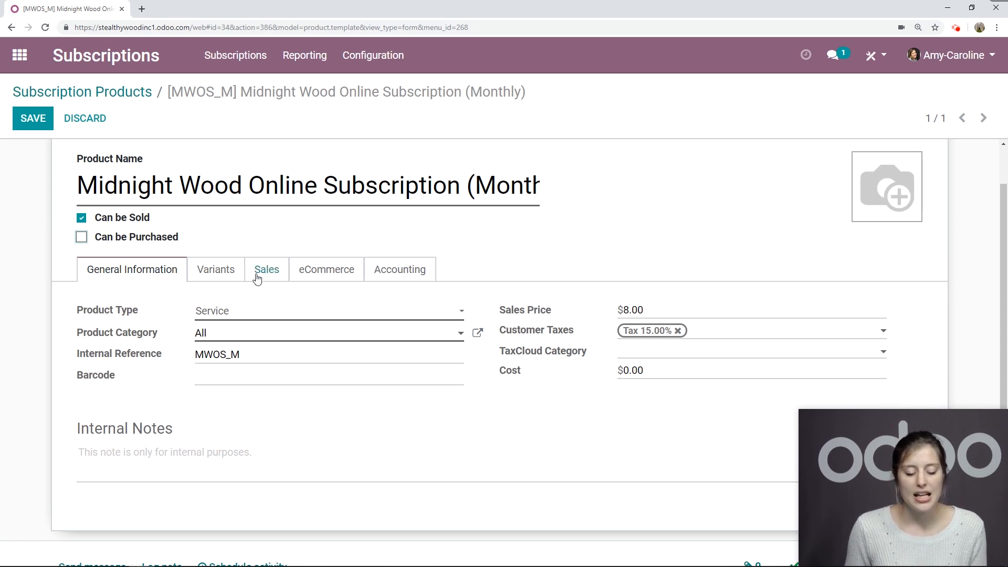
# Make the product a subscription product on the MON monthly template and save it
pyautogui.click(266, 269)
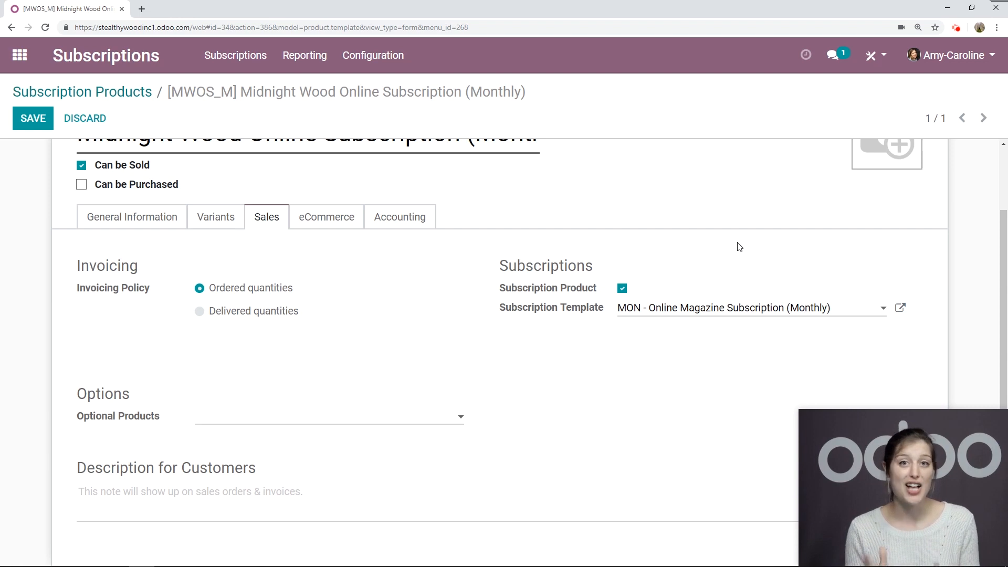
pyautogui.moveTo(531, 323)
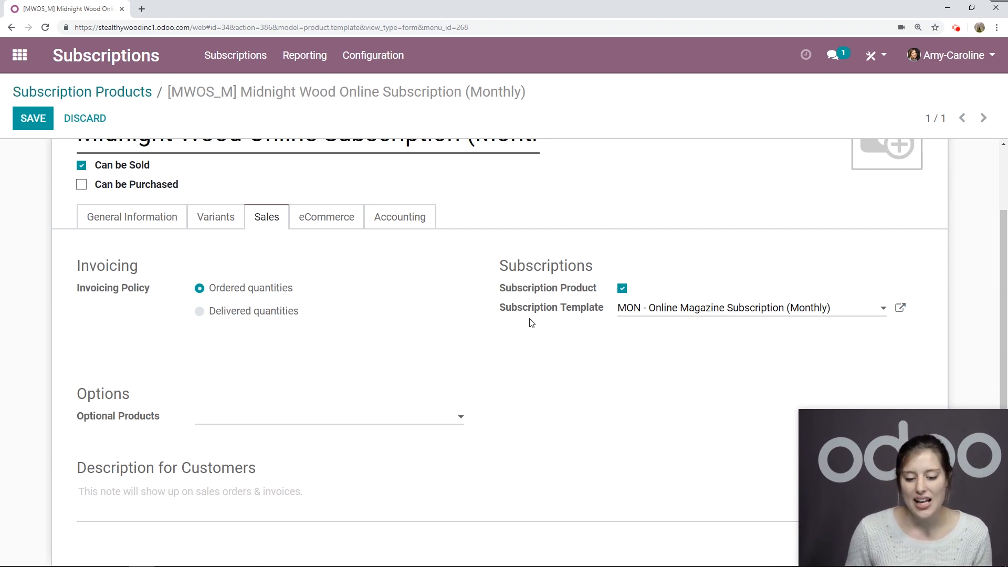
pyautogui.moveTo(754, 234)
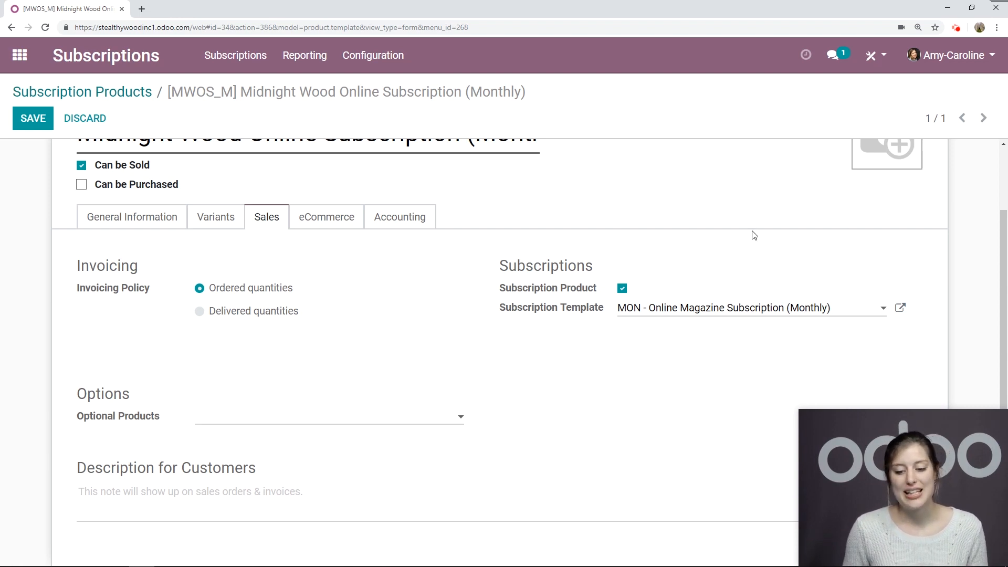
pyautogui.moveTo(654, 335)
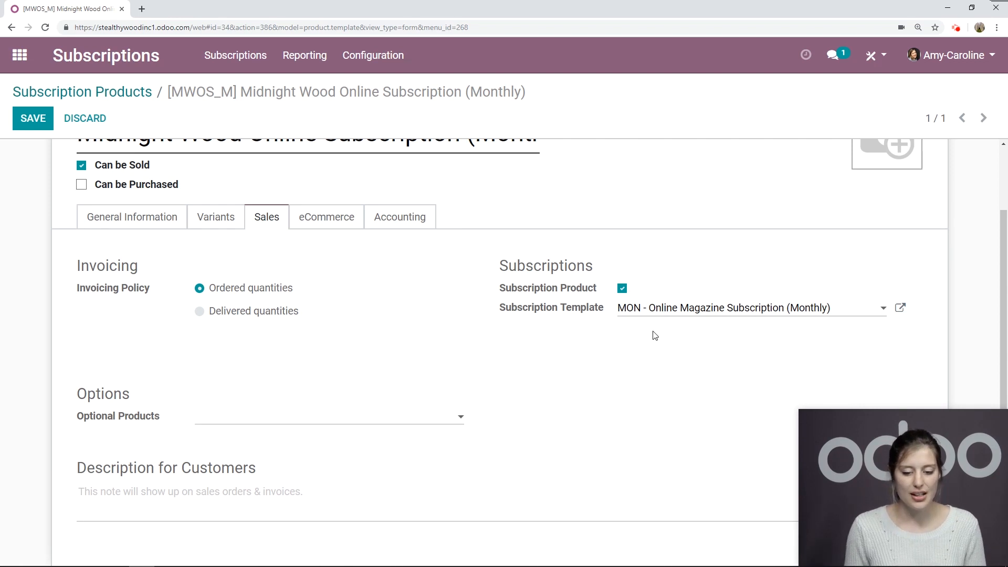
pyautogui.moveTo(712, 322)
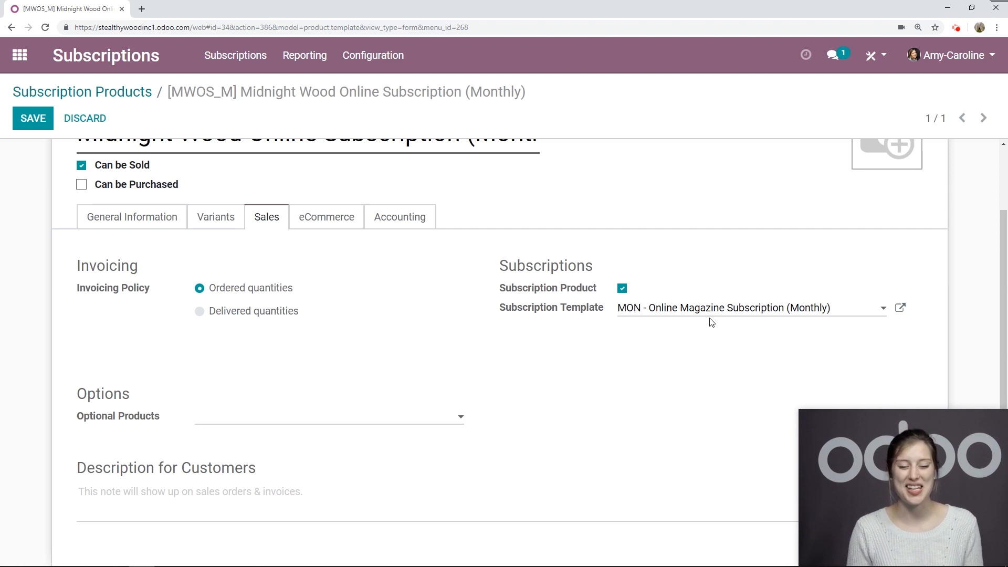
pyautogui.click(33, 118)
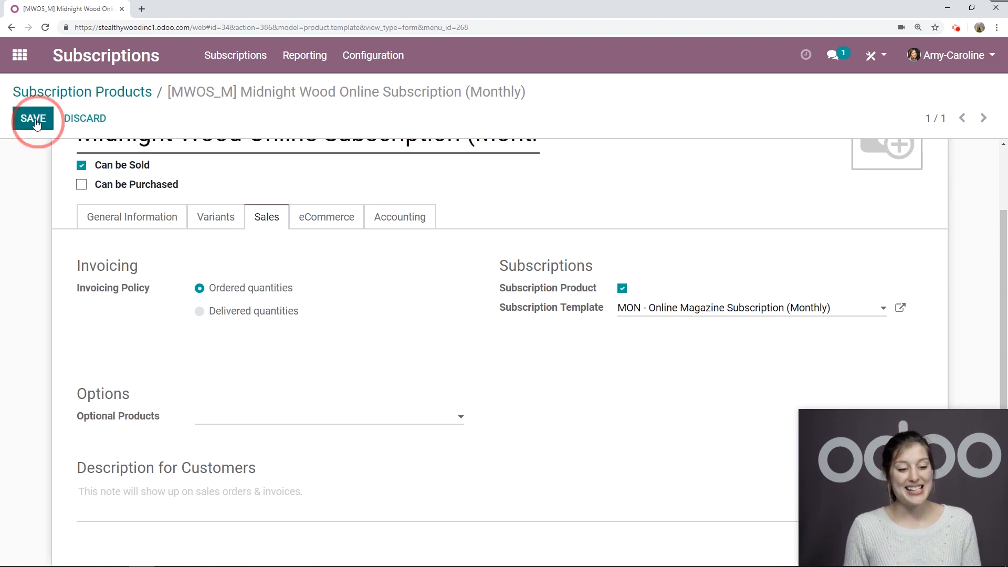
# Create a Sales quotation for Fantasio Motors with one [MWOS_M] Midnight Wood monthly line and email it
pyautogui.click(33, 118)
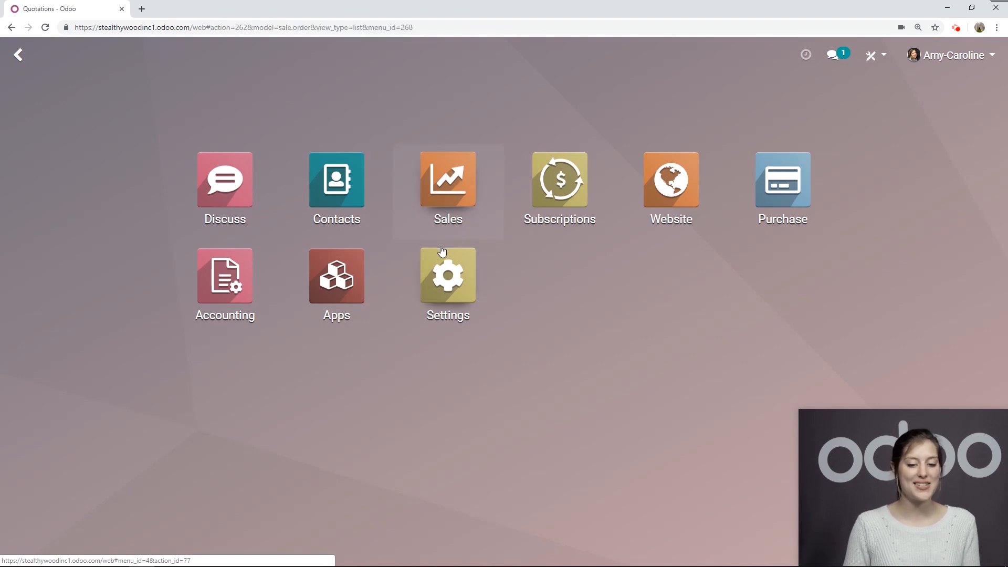
pyautogui.click(447, 178)
pyautogui.write('fa')
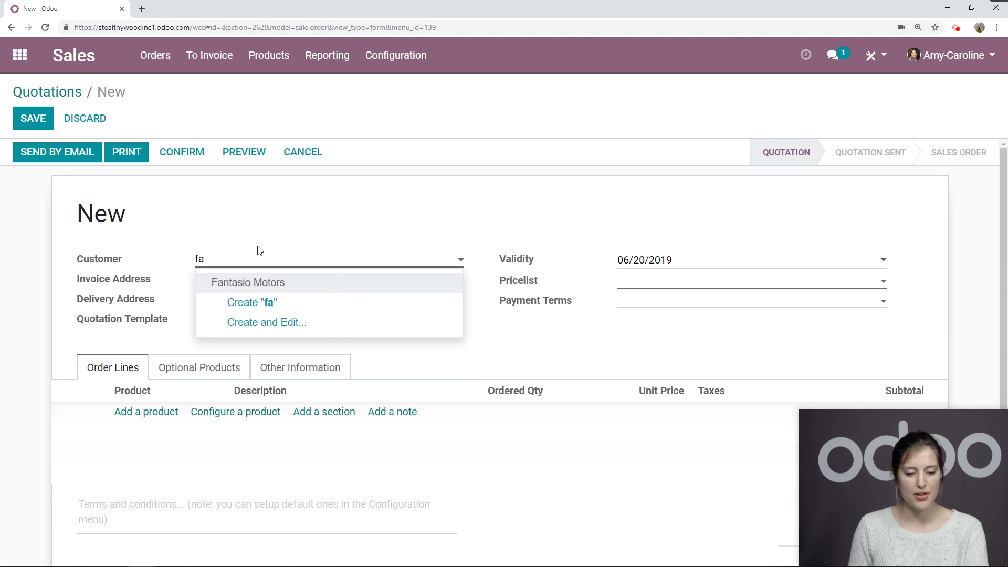
pyautogui.click(248, 282)
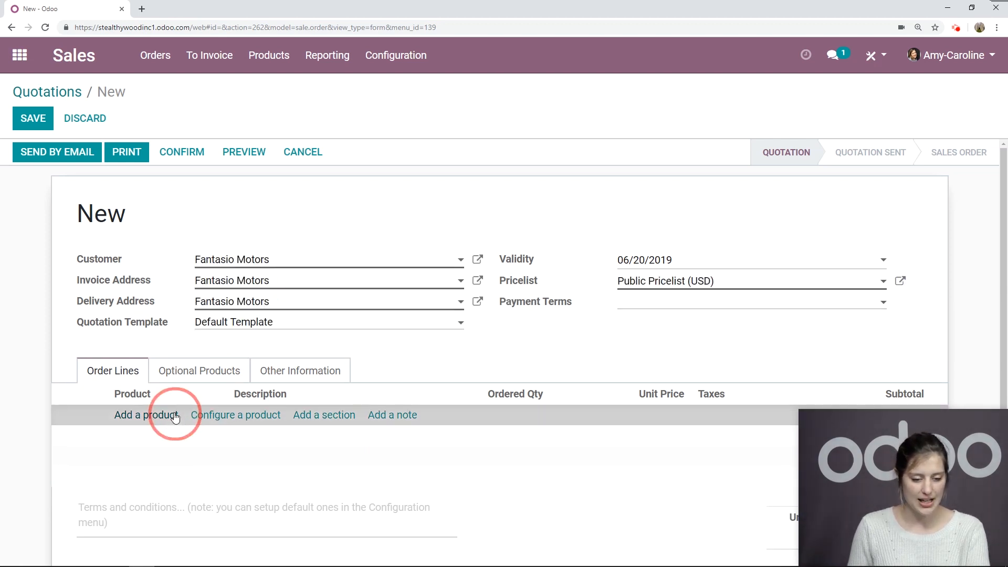
pyautogui.click(146, 414)
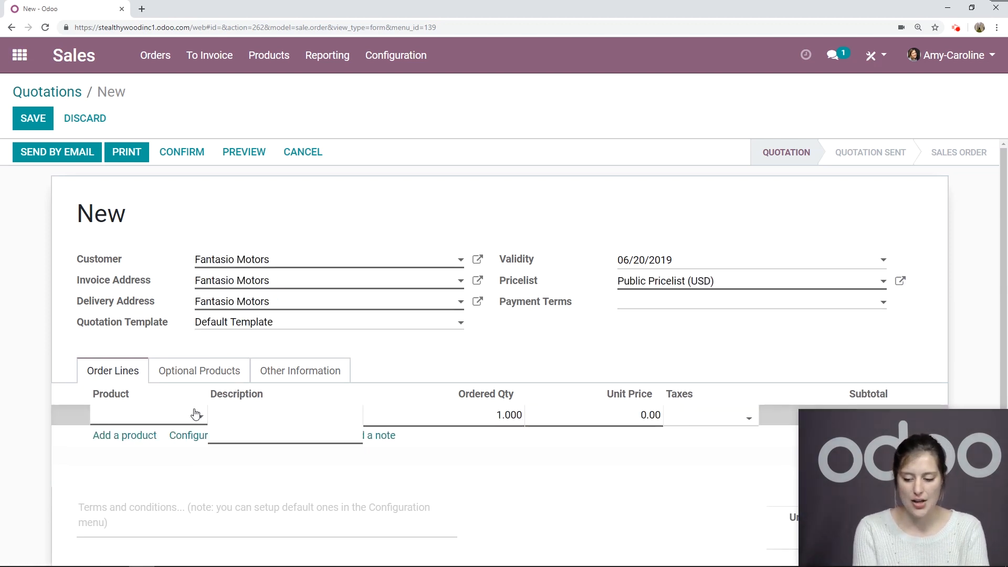
pyautogui.write('MWOS_M] Midnigh')
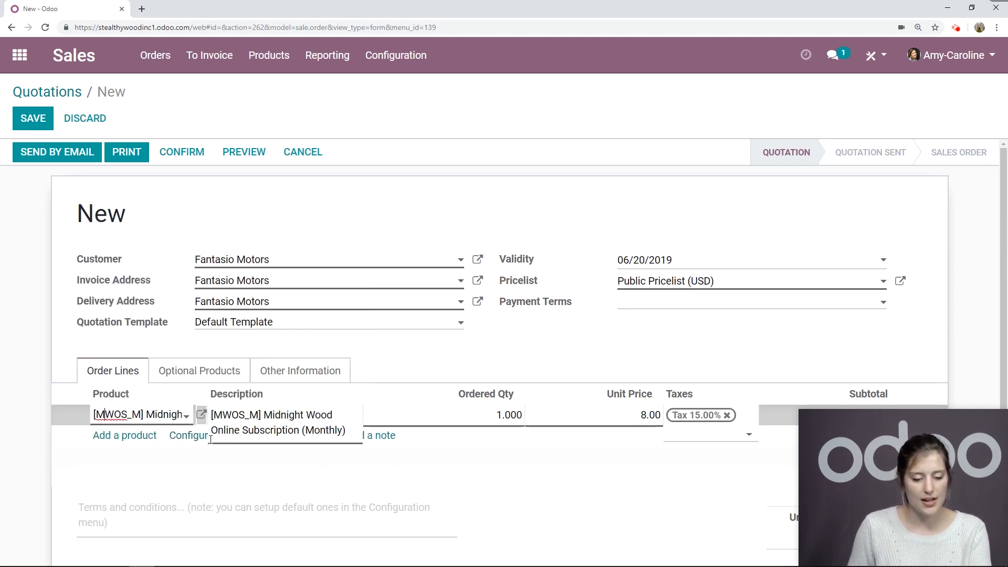
pyautogui.click(32, 119)
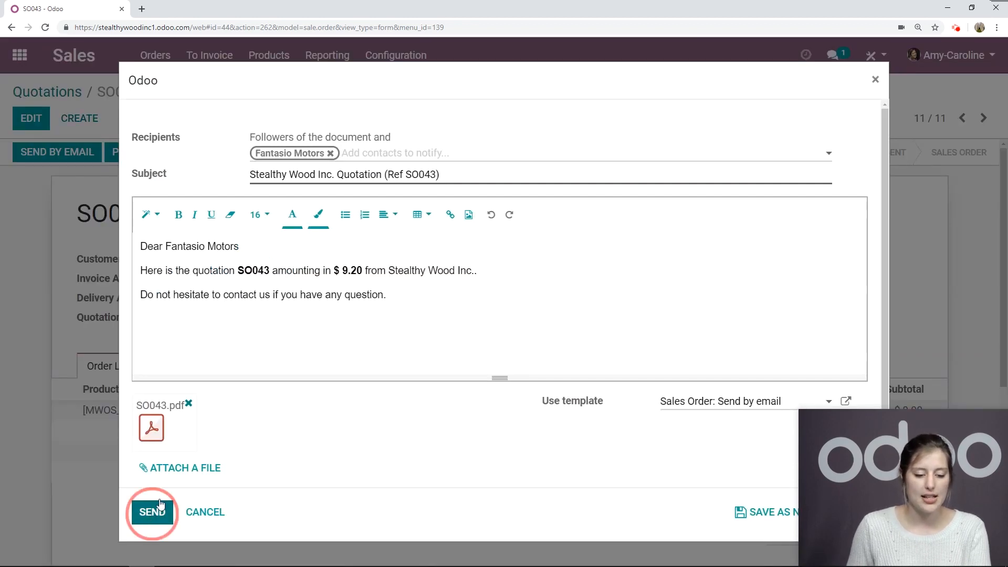
pyautogui.click(151, 511)
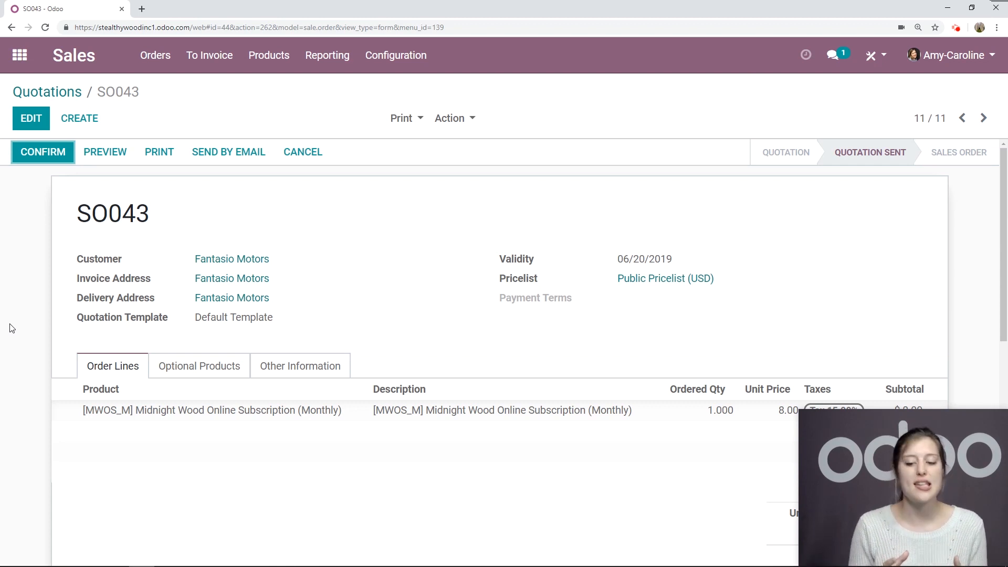
pyautogui.moveTo(105, 151)
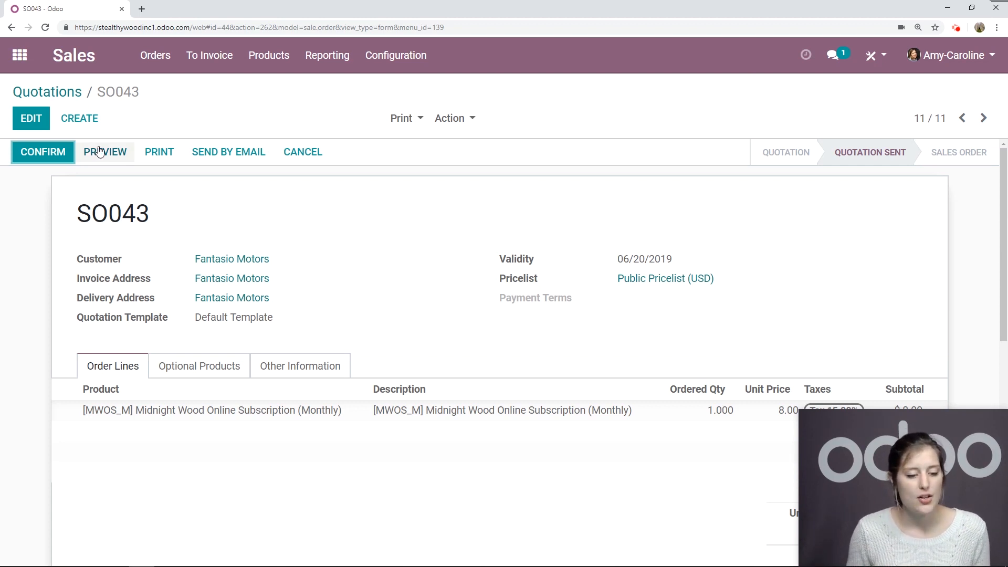
# As Fantasio Motors in the portal preview, sign quotation SO043 and pay to confirm it
pyautogui.click(105, 151)
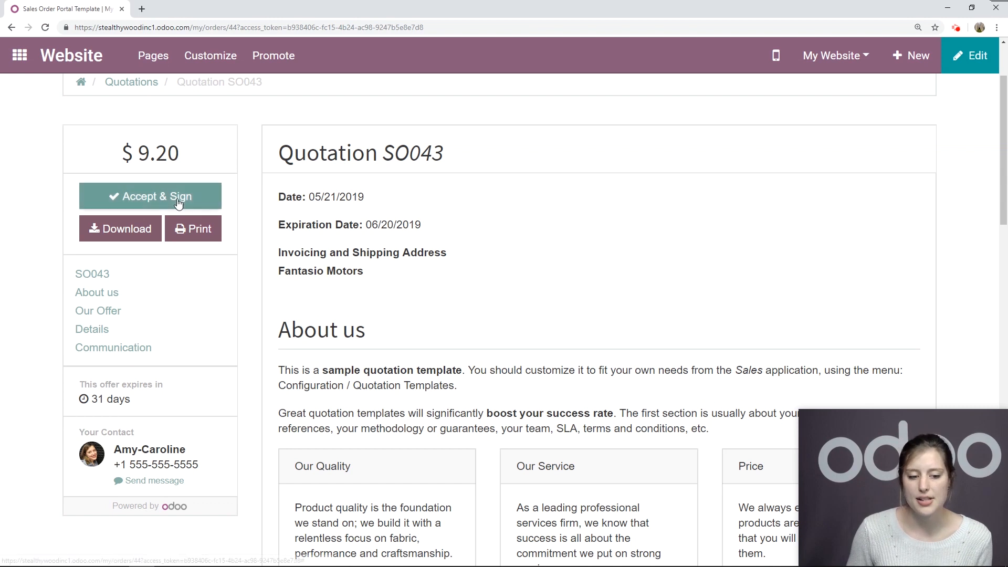
pyautogui.click(150, 196)
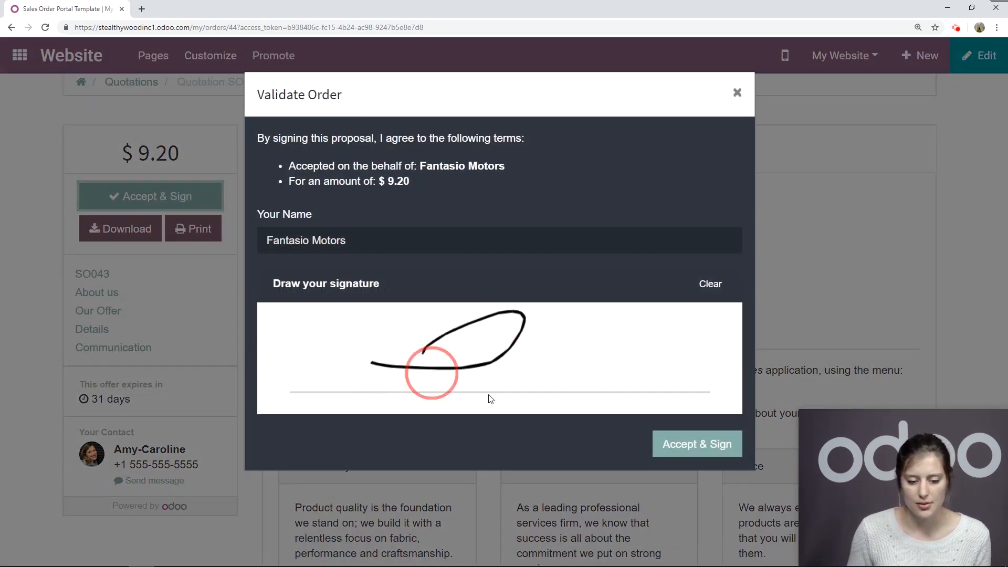
pyautogui.click(696, 444)
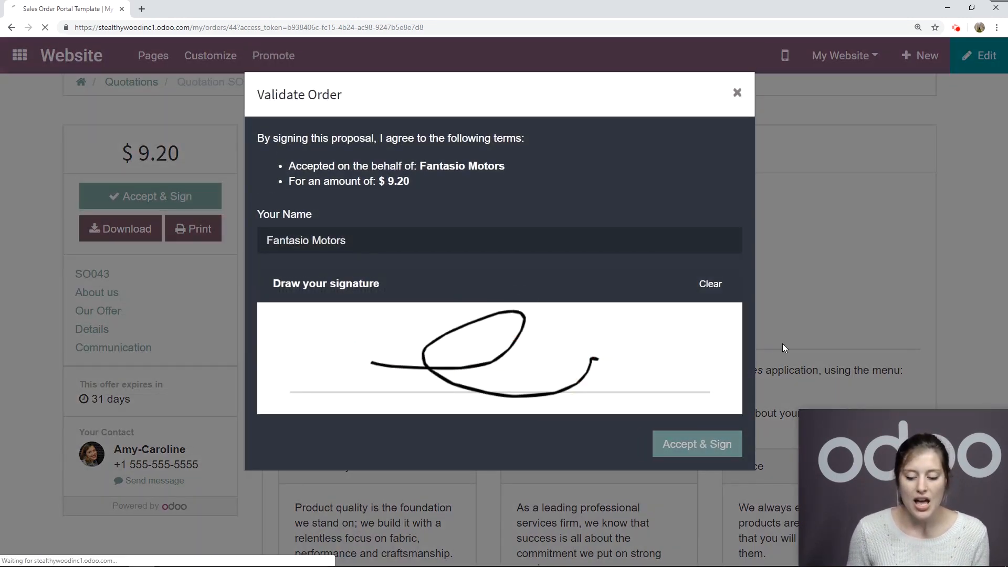
pyautogui.click(696, 443)
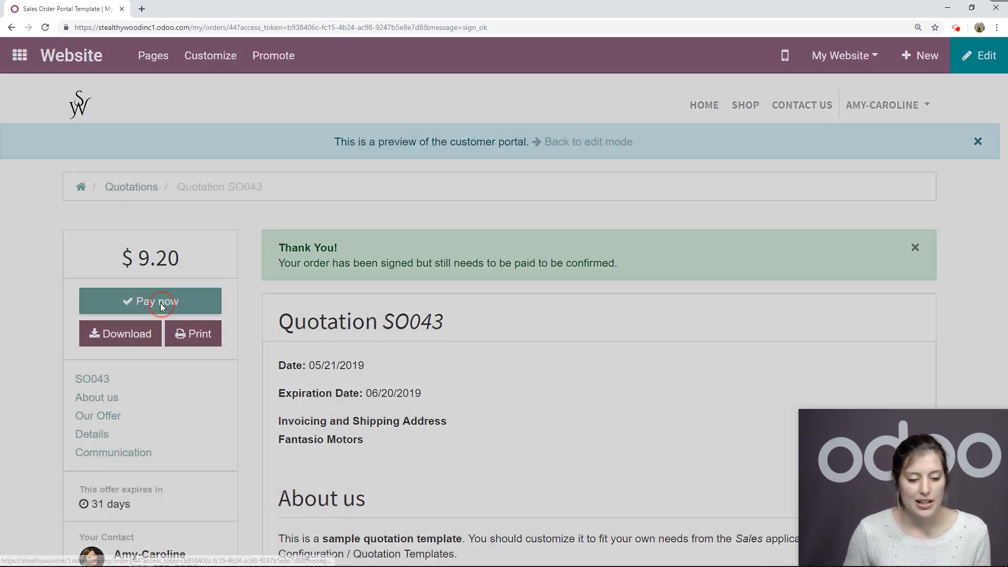
pyautogui.click(150, 301)
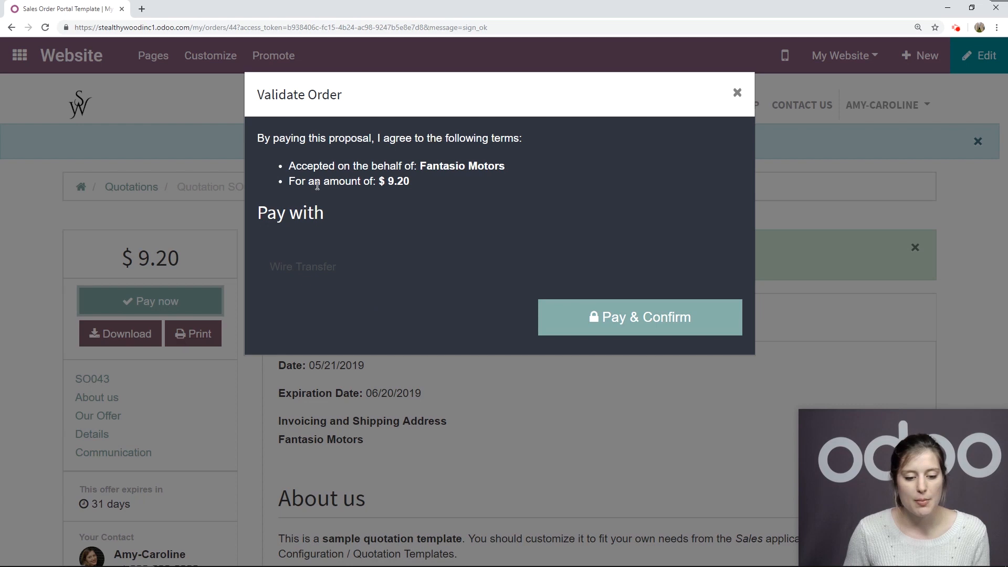
pyautogui.click(640, 317)
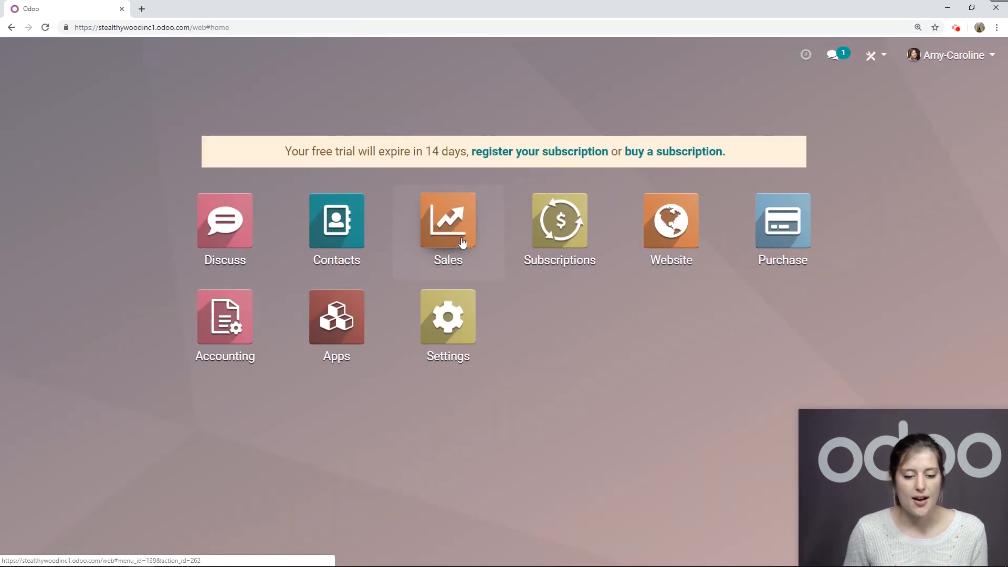
# Back in Sales, confirm quotation SO043 into a sales order
pyautogui.click(447, 221)
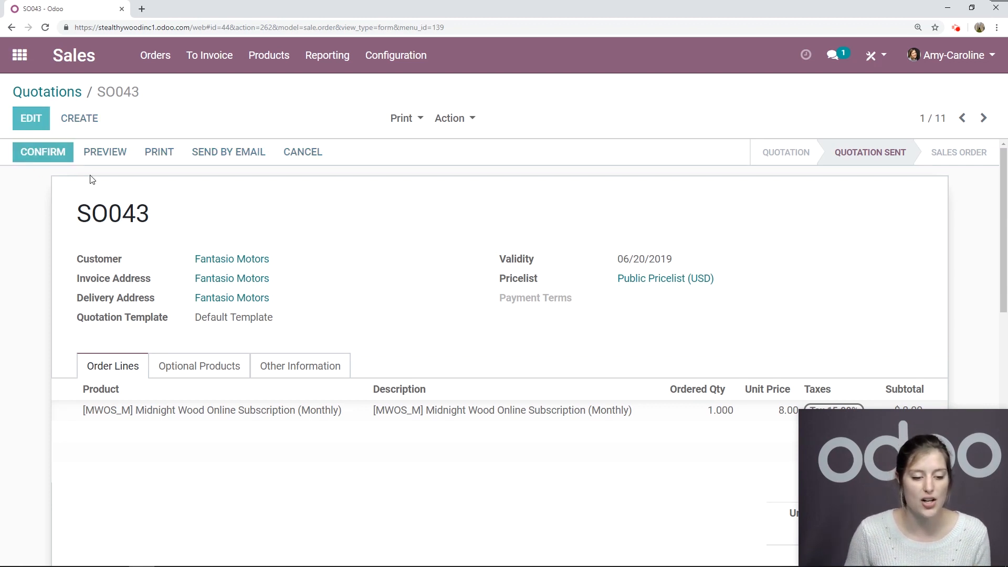
pyautogui.click(42, 152)
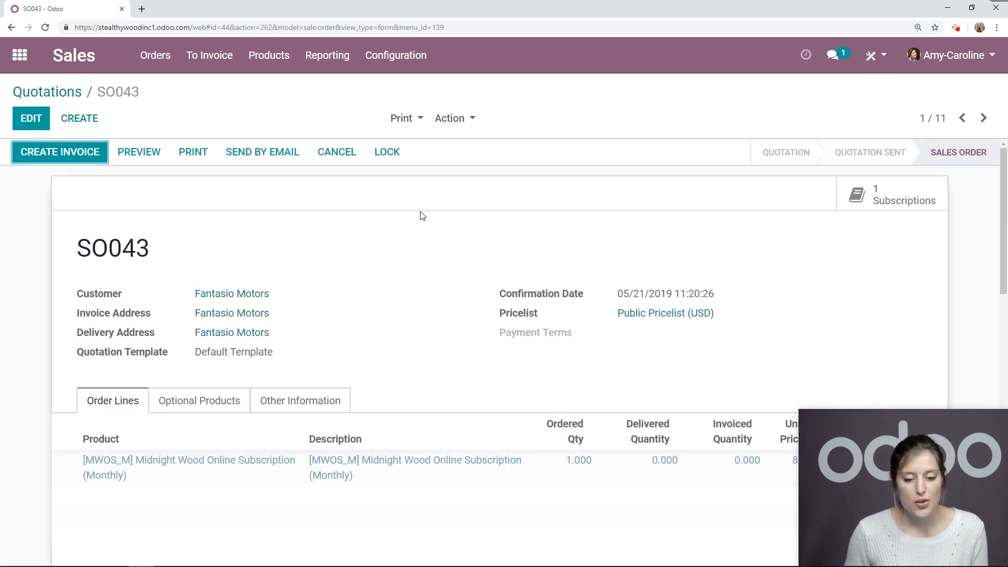
pyautogui.moveTo(826, 119)
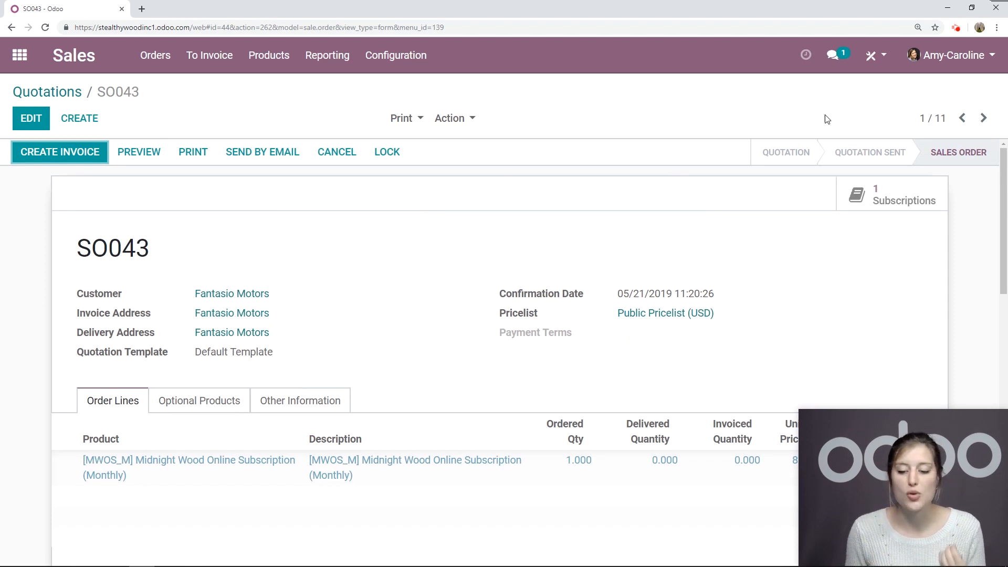
pyautogui.moveTo(872, 251)
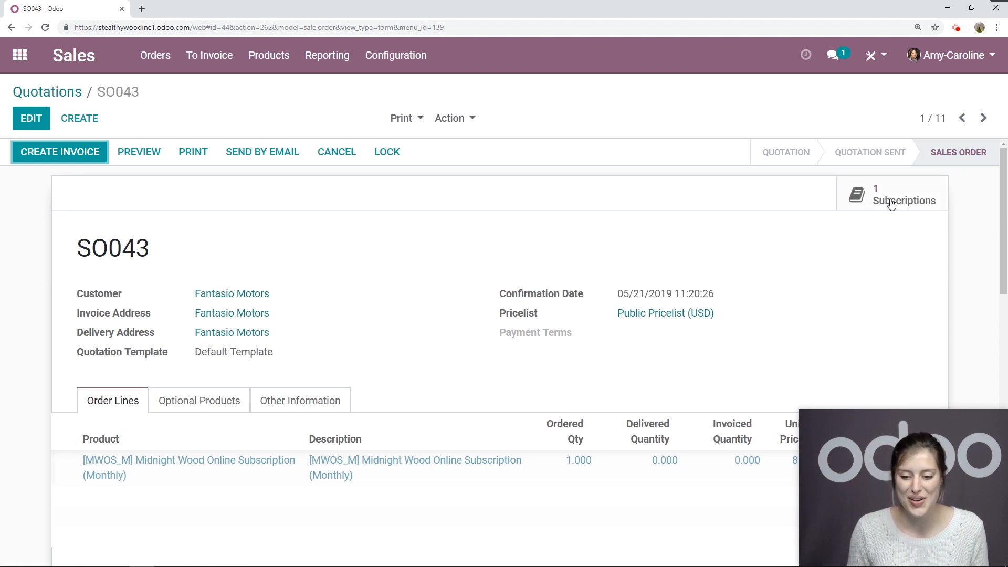
# Open subscription MON/SUB012 from the order, flag it To Renew and save
pyautogui.click(893, 194)
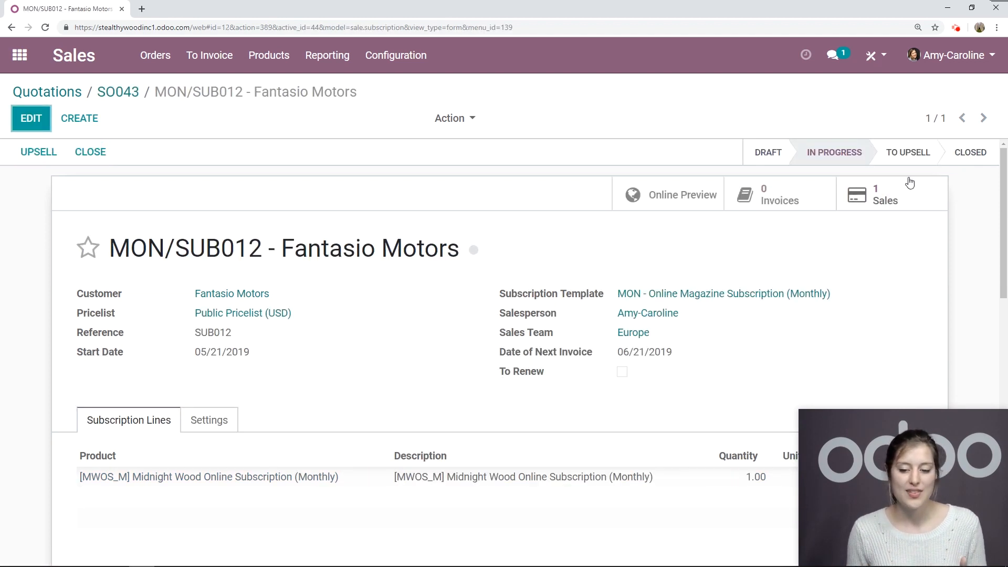
pyautogui.moveTo(785, 107)
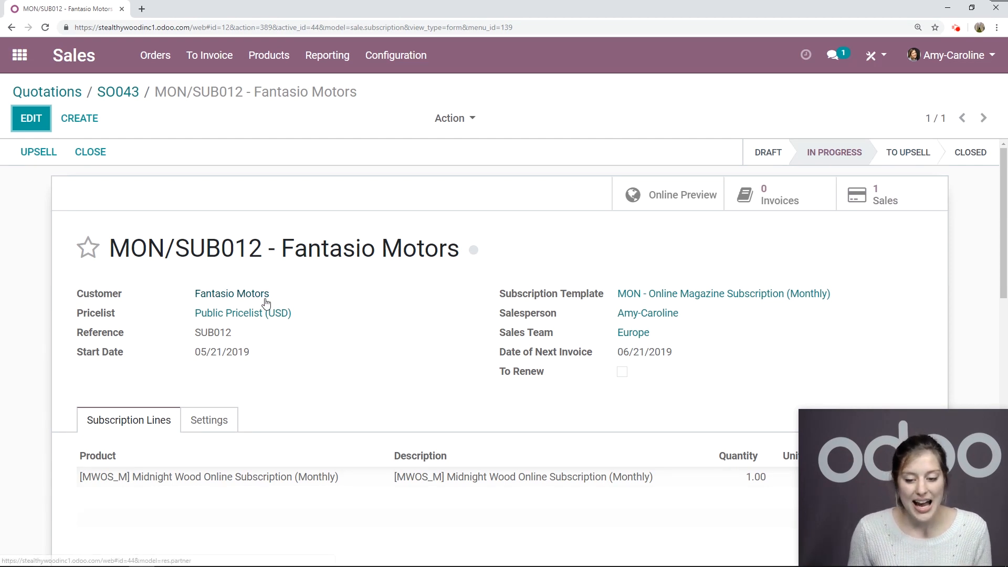
pyautogui.click(30, 119)
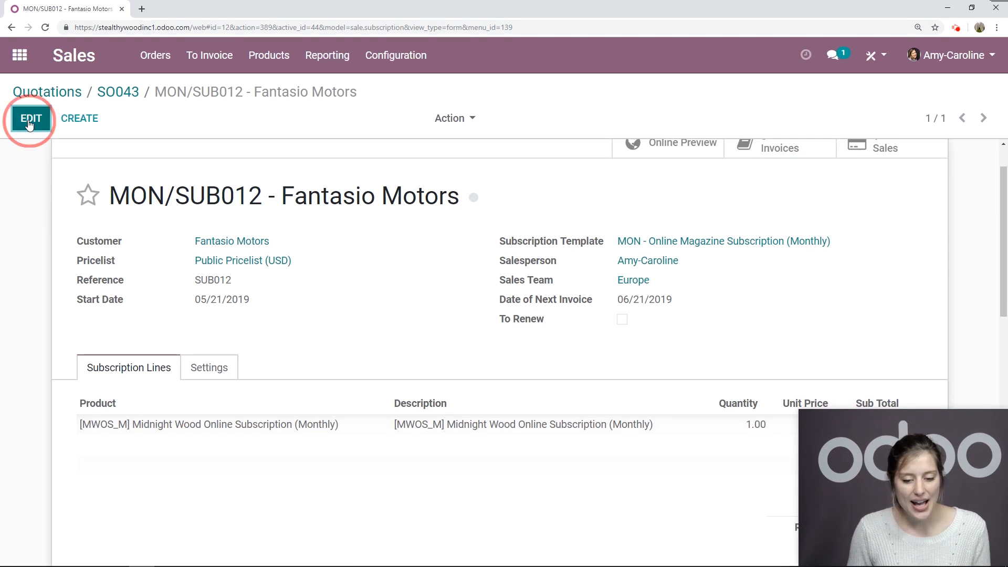
pyautogui.click(30, 119)
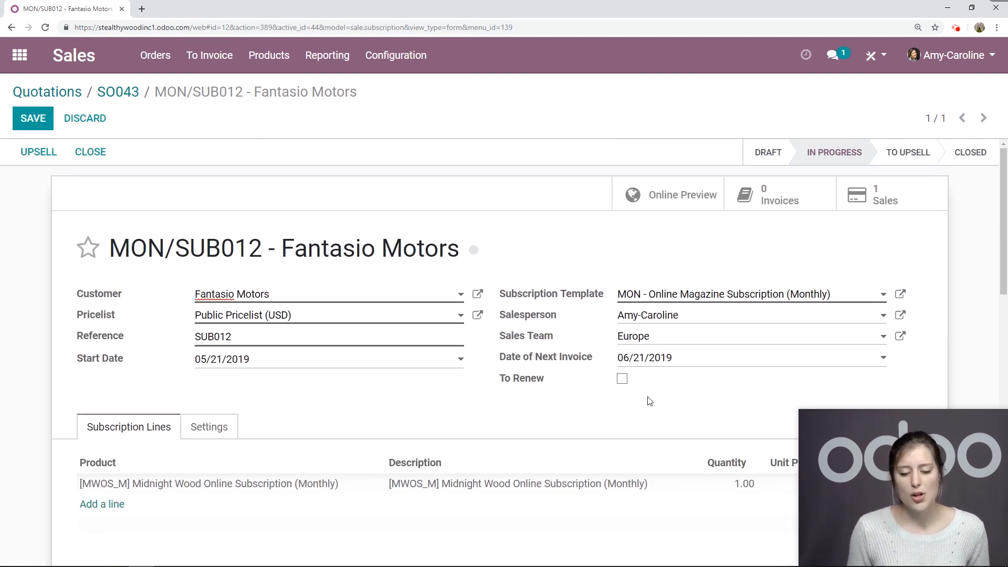
pyautogui.click(622, 378)
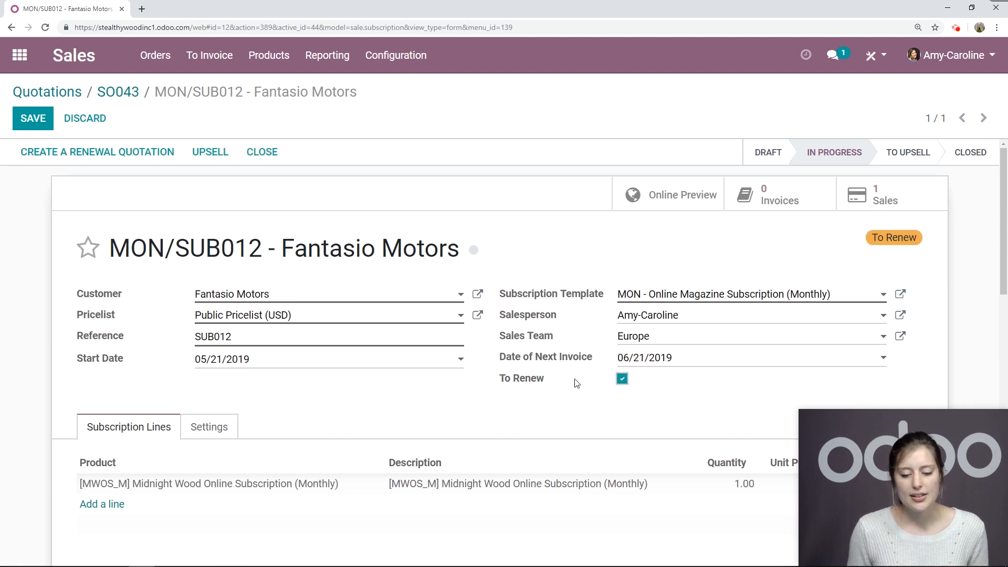
pyautogui.moveTo(605, 432)
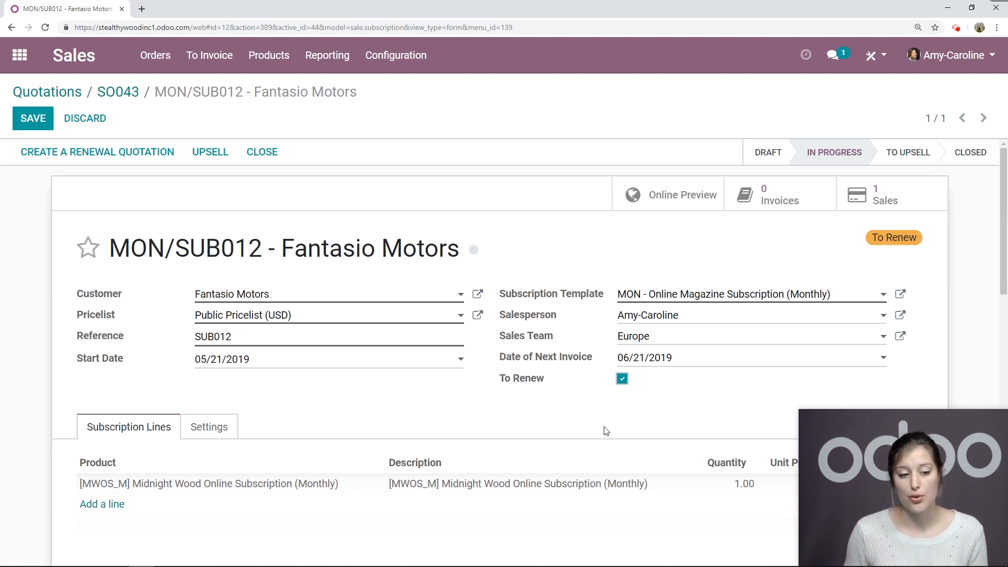
pyautogui.click(32, 117)
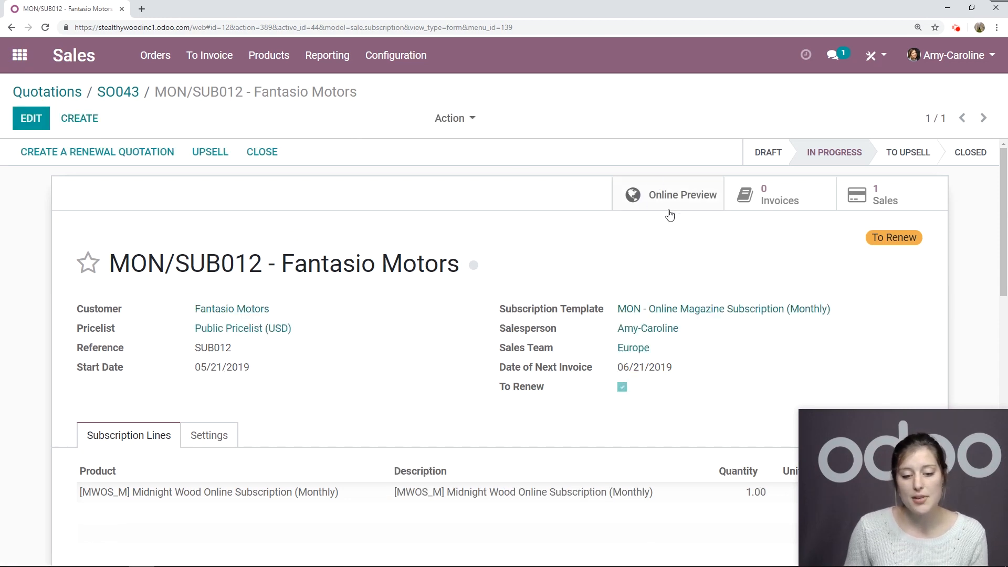
# View MON/SUB012 in the customer portal: $8.00 monthly, To Renew, next invoice 06/21/2019
pyautogui.click(683, 195)
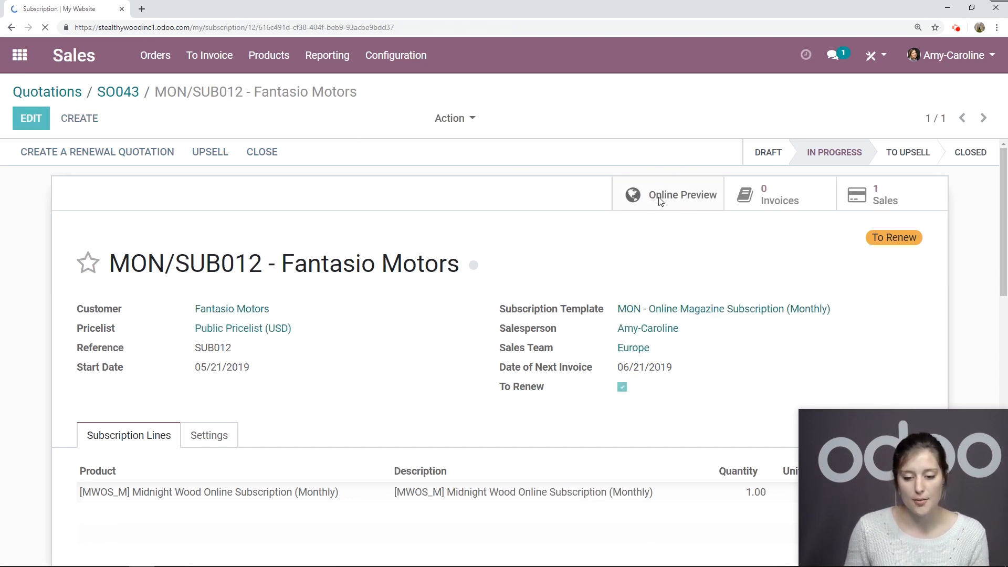
pyautogui.click(683, 195)
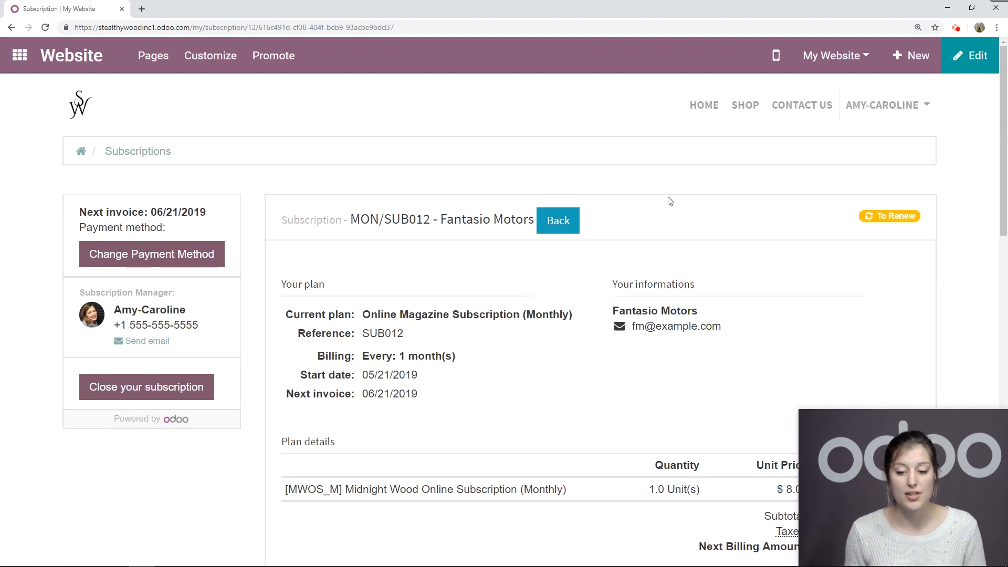
pyautogui.moveTo(814, 205)
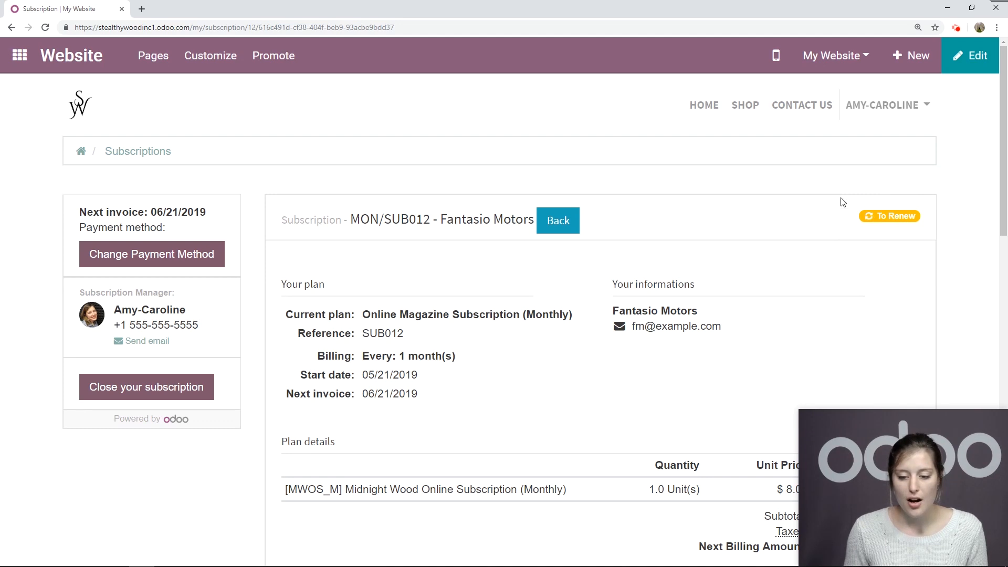
pyautogui.moveTo(167, 260)
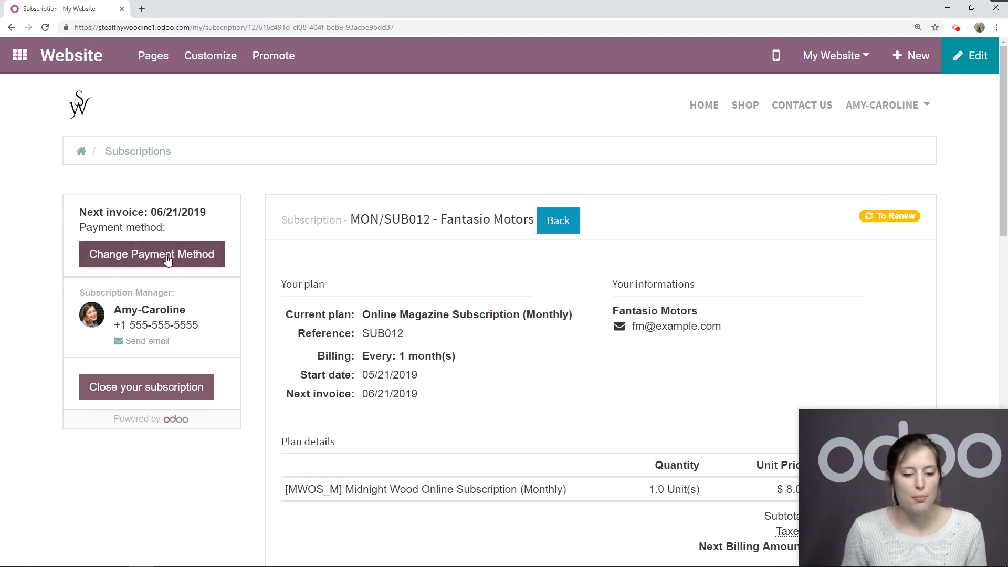
pyautogui.scroll(-3)
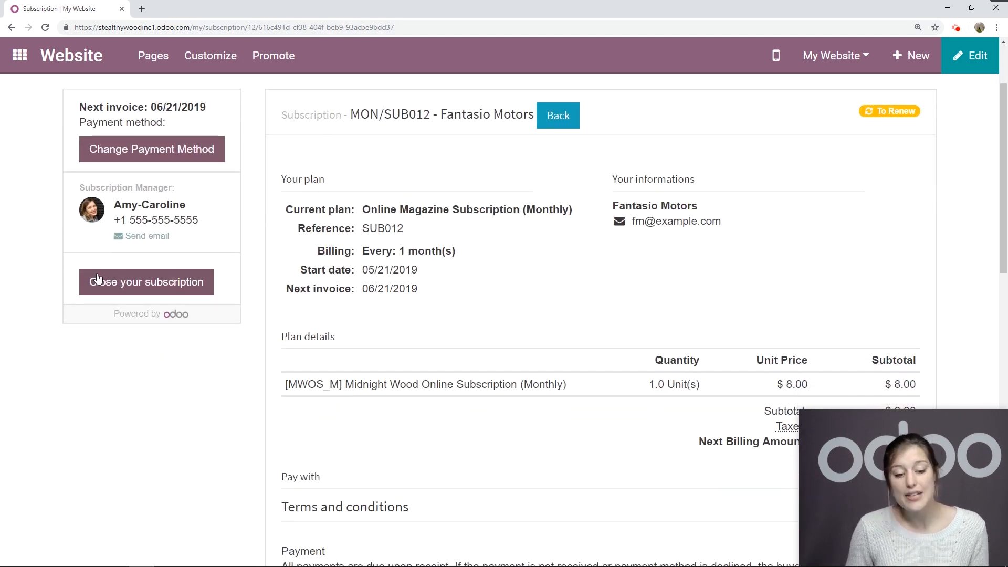
pyautogui.moveTo(148, 350)
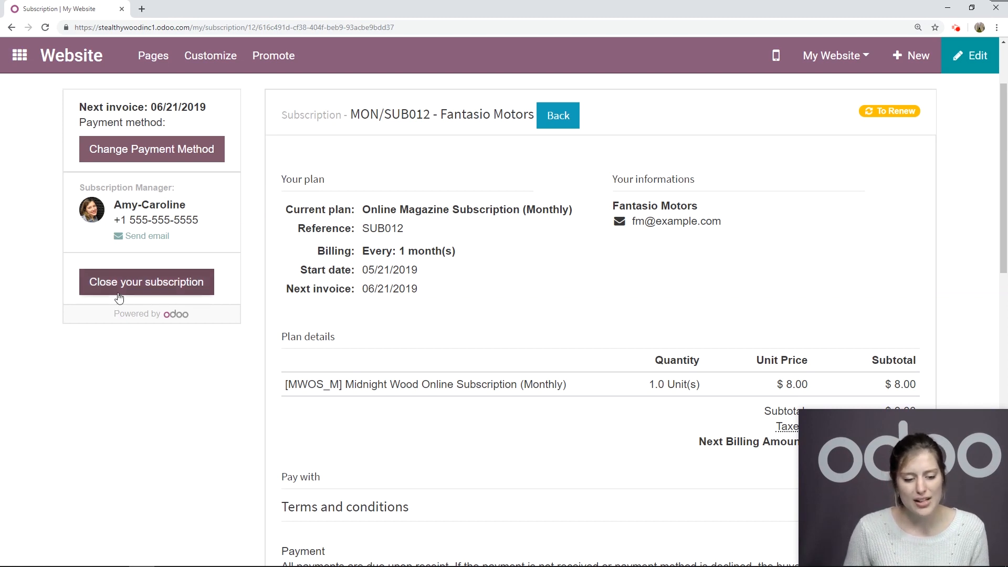
# Close the subscription as the customer, reason Subscription is too expensive, note 'Sorry can't do i'
pyautogui.click(147, 282)
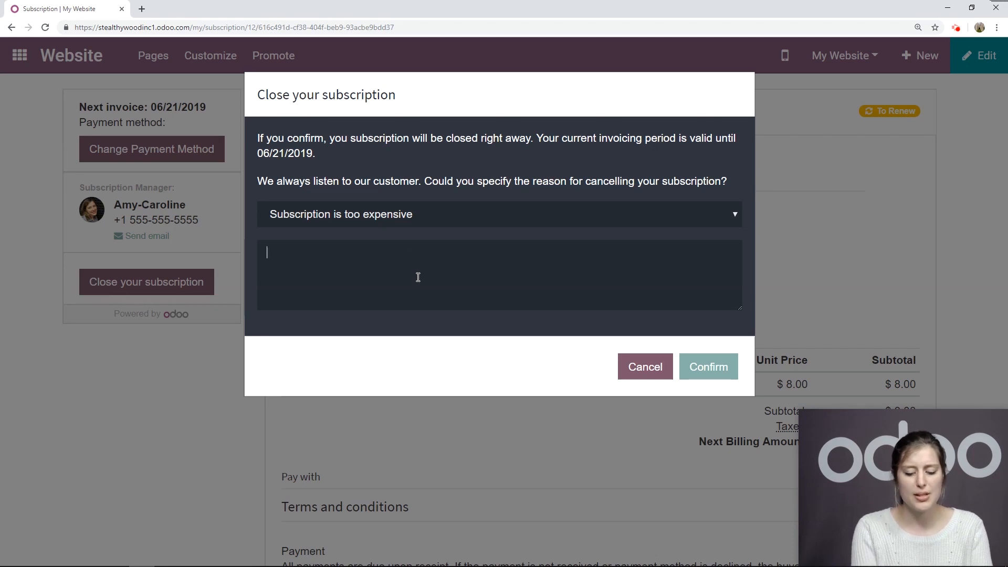
pyautogui.write('Sorry')
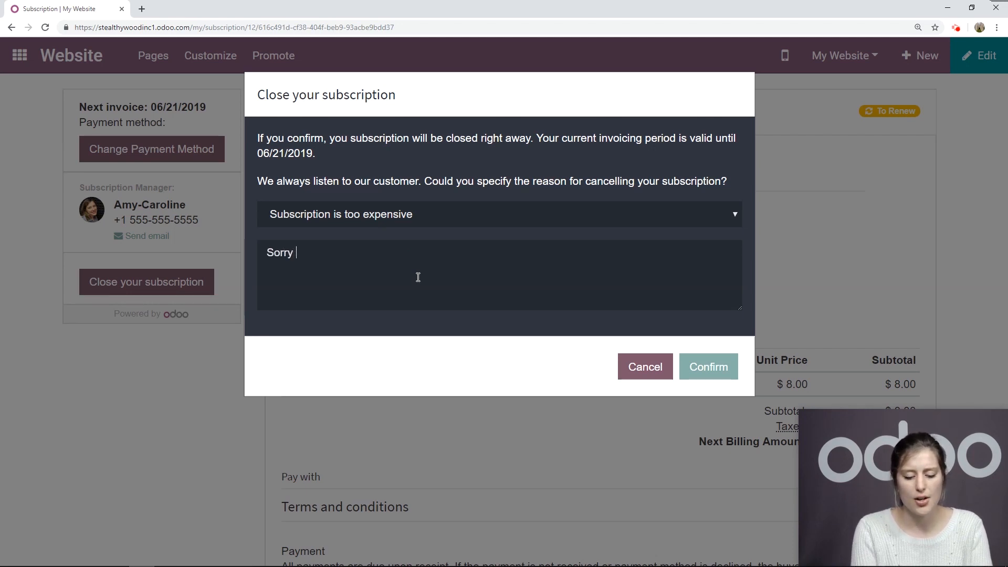
pyautogui.write("can't do i")
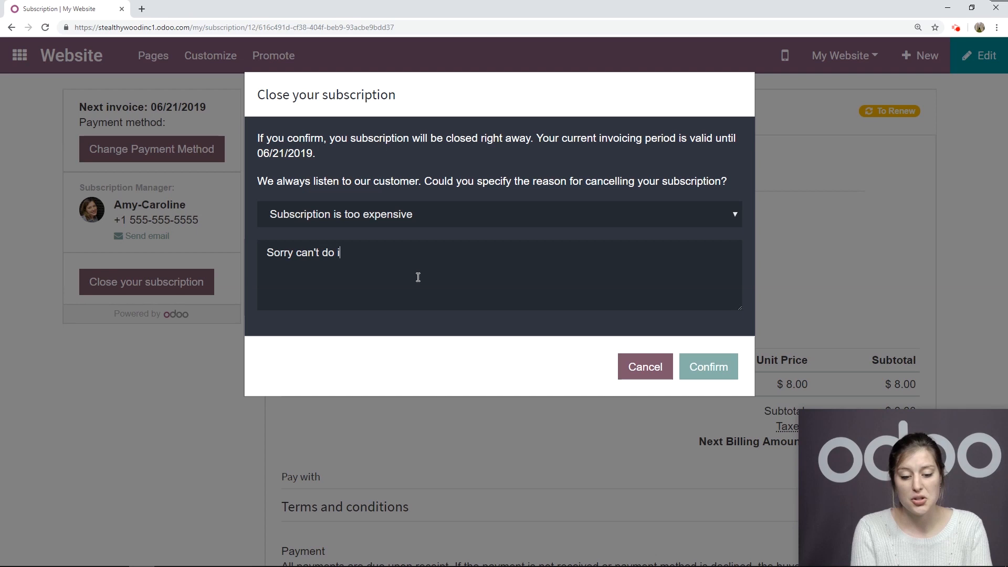
pyautogui.click(707, 367)
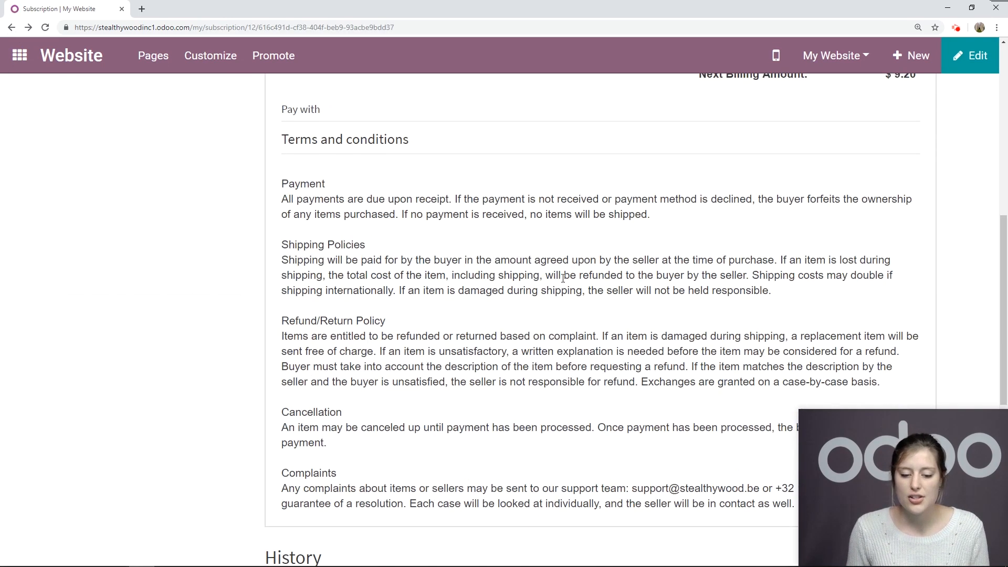
# Post the customer message 'Hi! sorry about that!' in the subscription's portal history
pyautogui.scroll(-3)
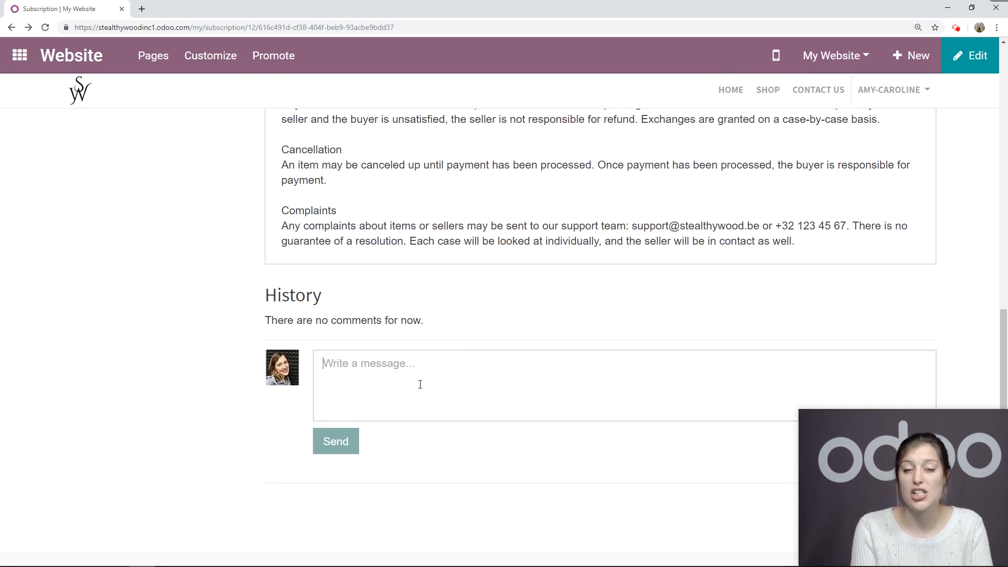
pyautogui.write('Hi!')
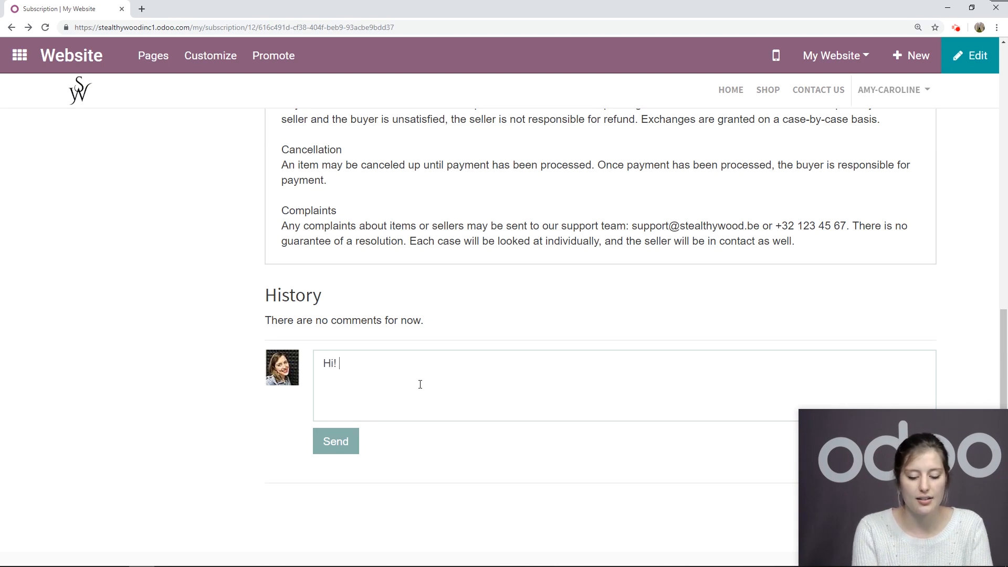
pyautogui.write('sorry about that')
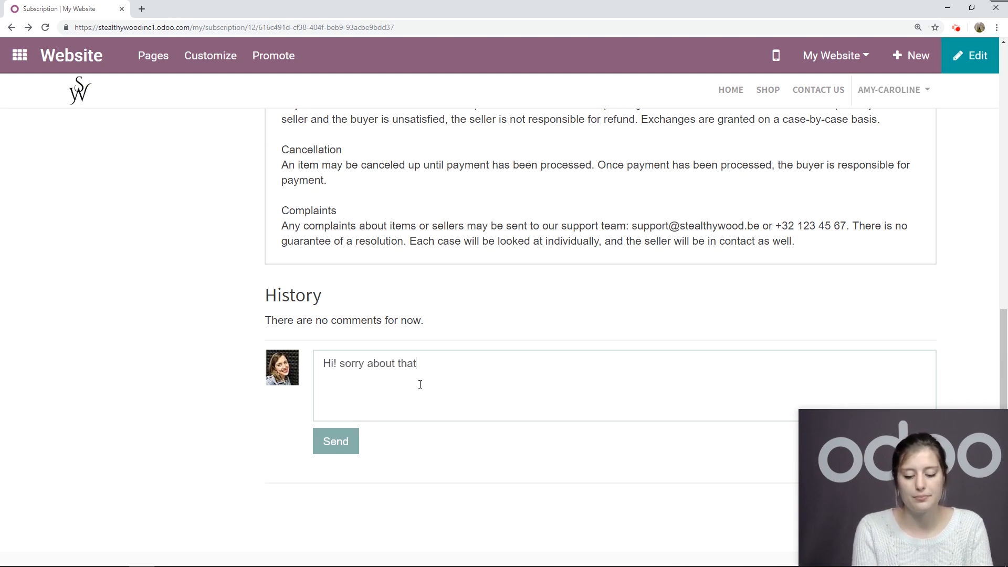
pyautogui.write('!')
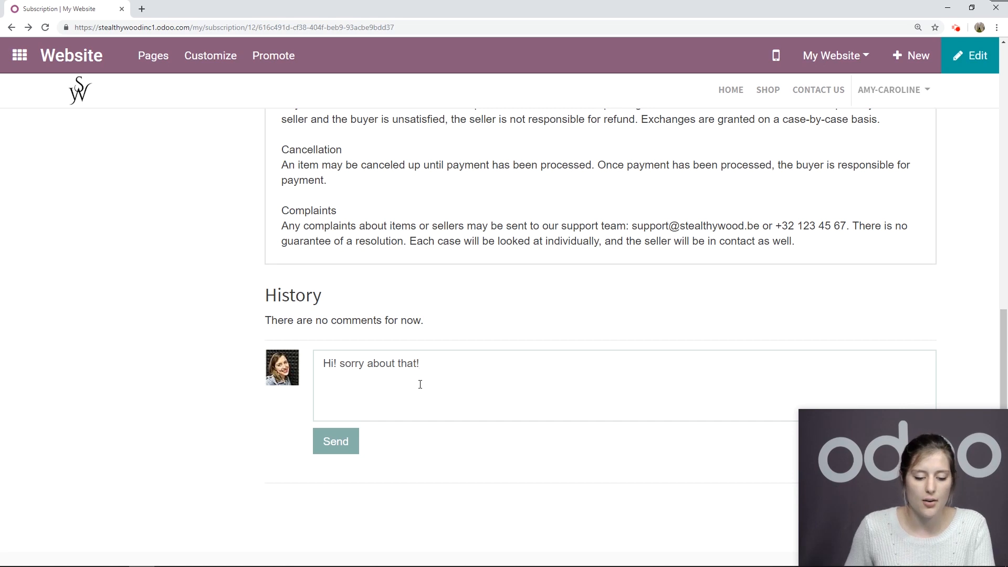
pyautogui.click(335, 441)
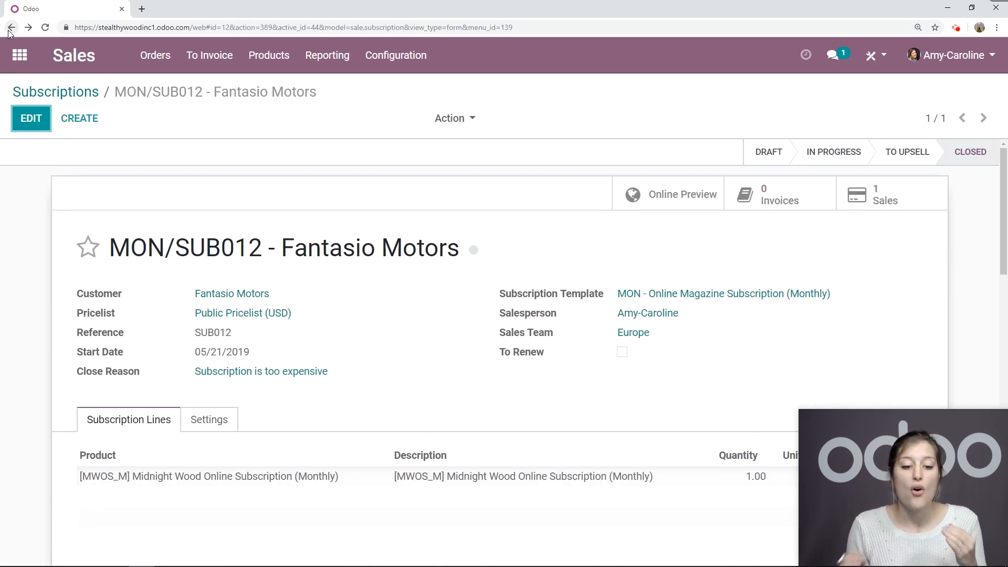
pyautogui.scroll(-3)
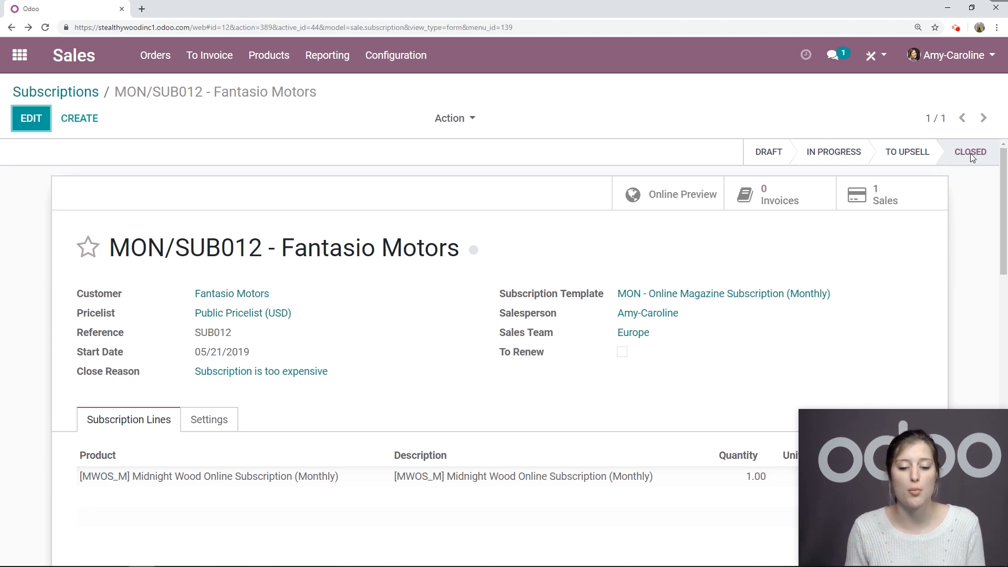
pyautogui.scroll(-3)
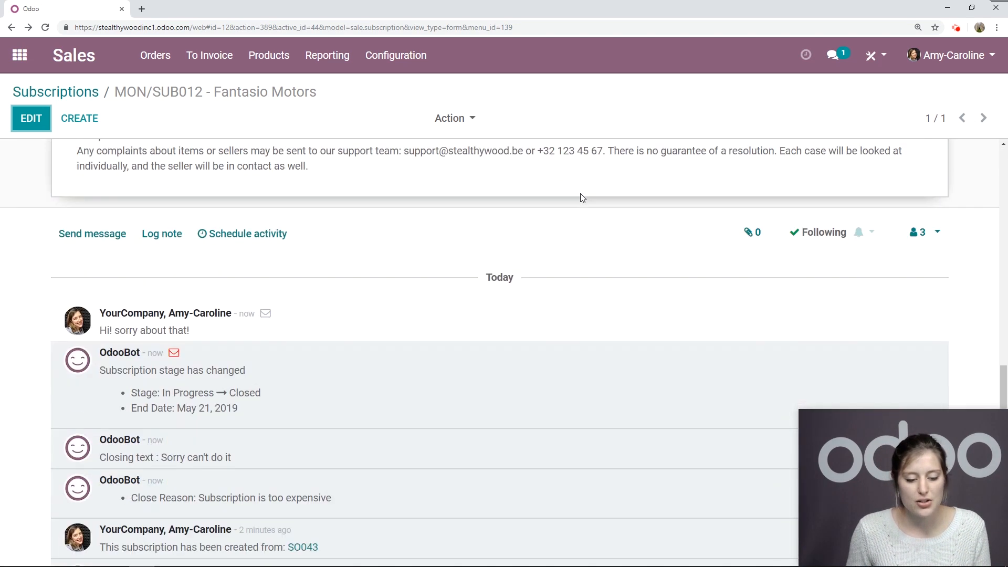
pyautogui.scroll(-3)
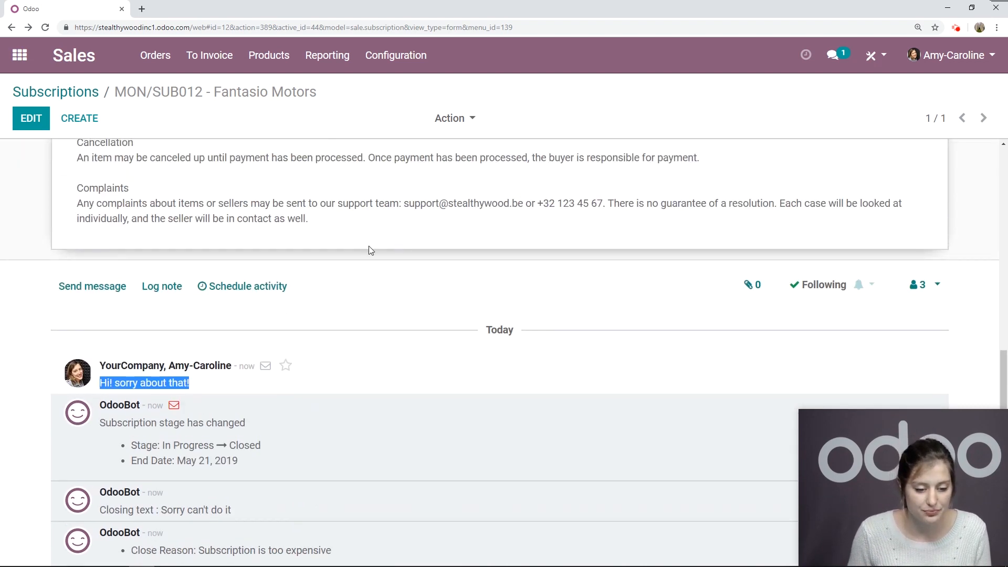
# Reply 'It's okay!' from the MON/SUB012 chatter so it shows in the portal history
pyautogui.click(92, 286)
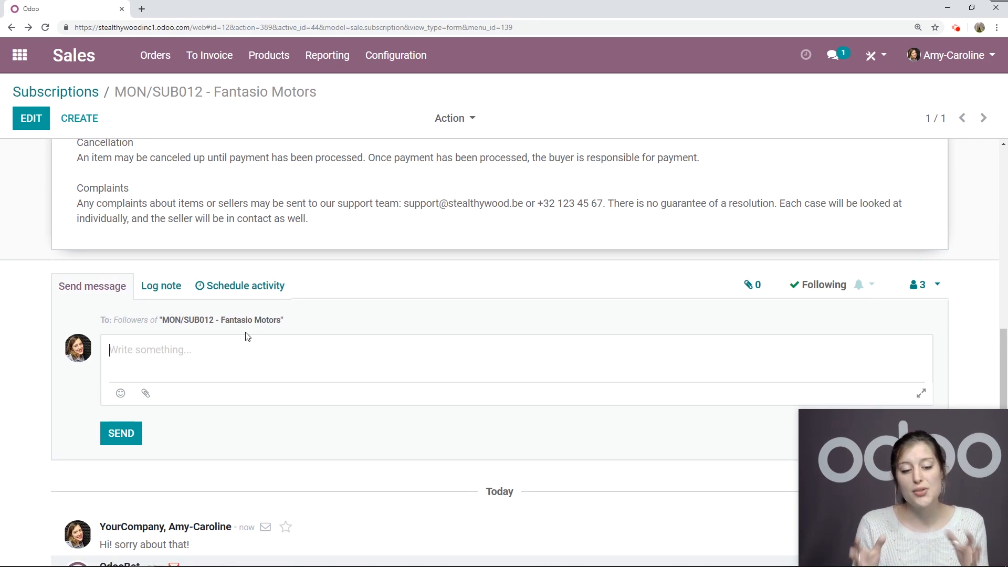
pyautogui.write("It's okay")
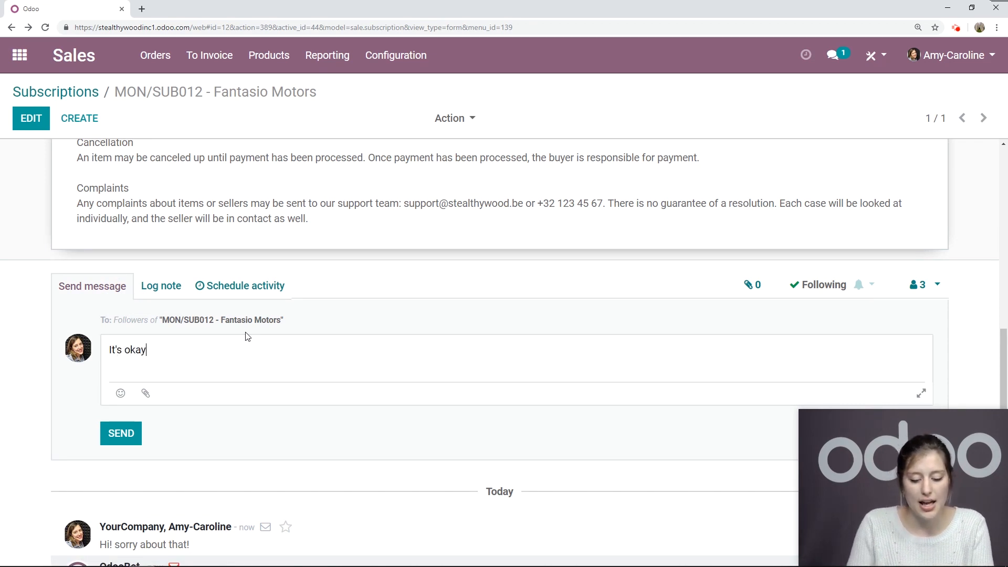
pyautogui.click(120, 433)
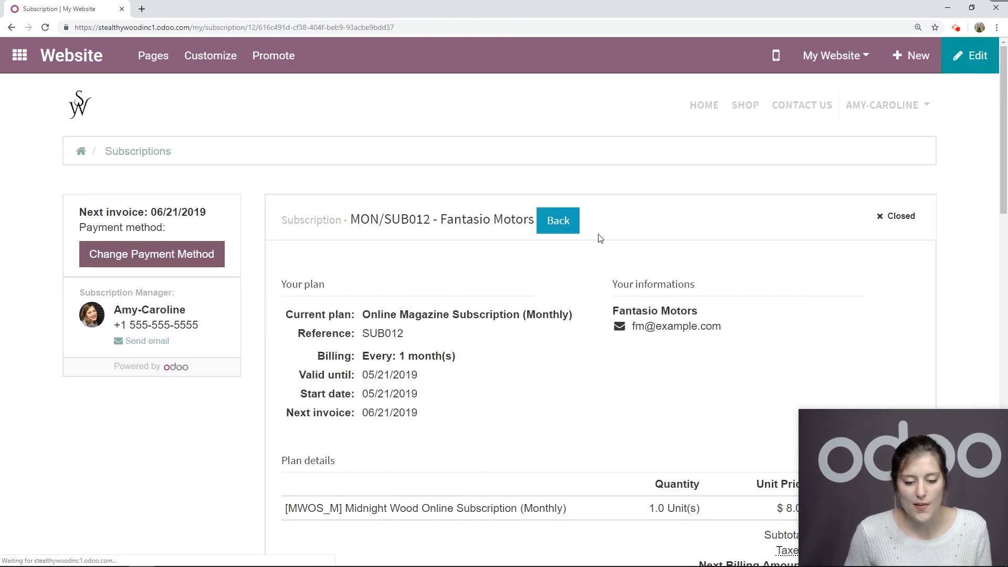
pyautogui.scroll(-3)
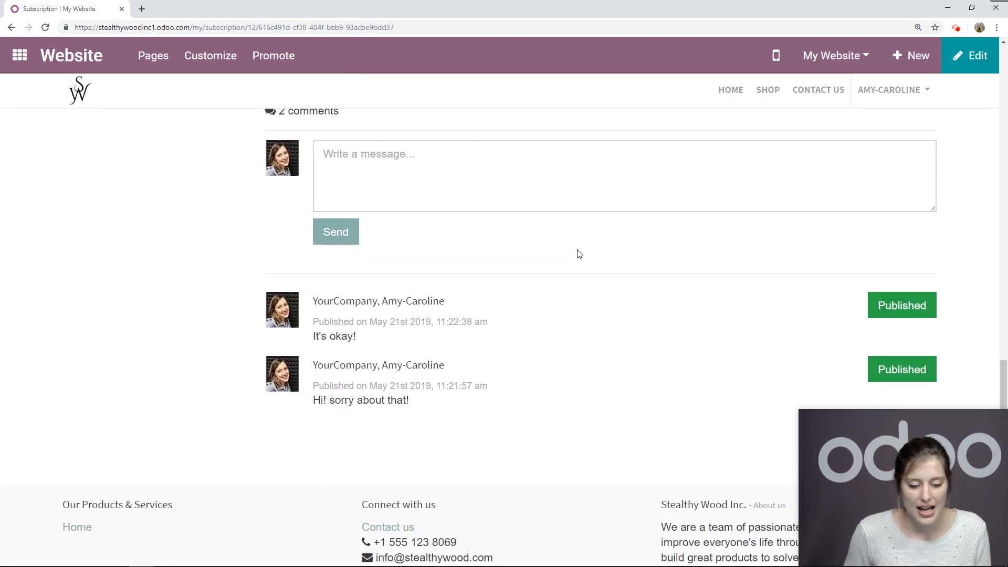